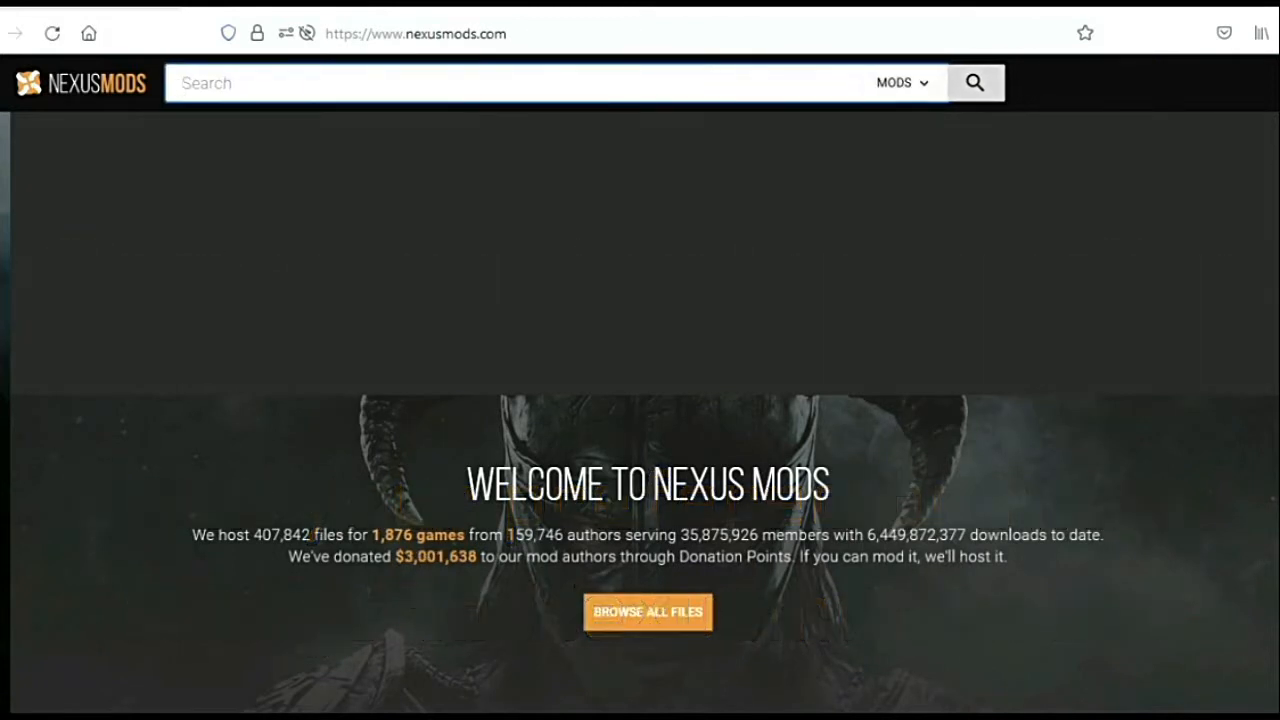
# Search Nexus Mods games for 'cyberp', open Cyberpunk 2077, and search its mods for 'act 2'
pyautogui.click(900, 82)
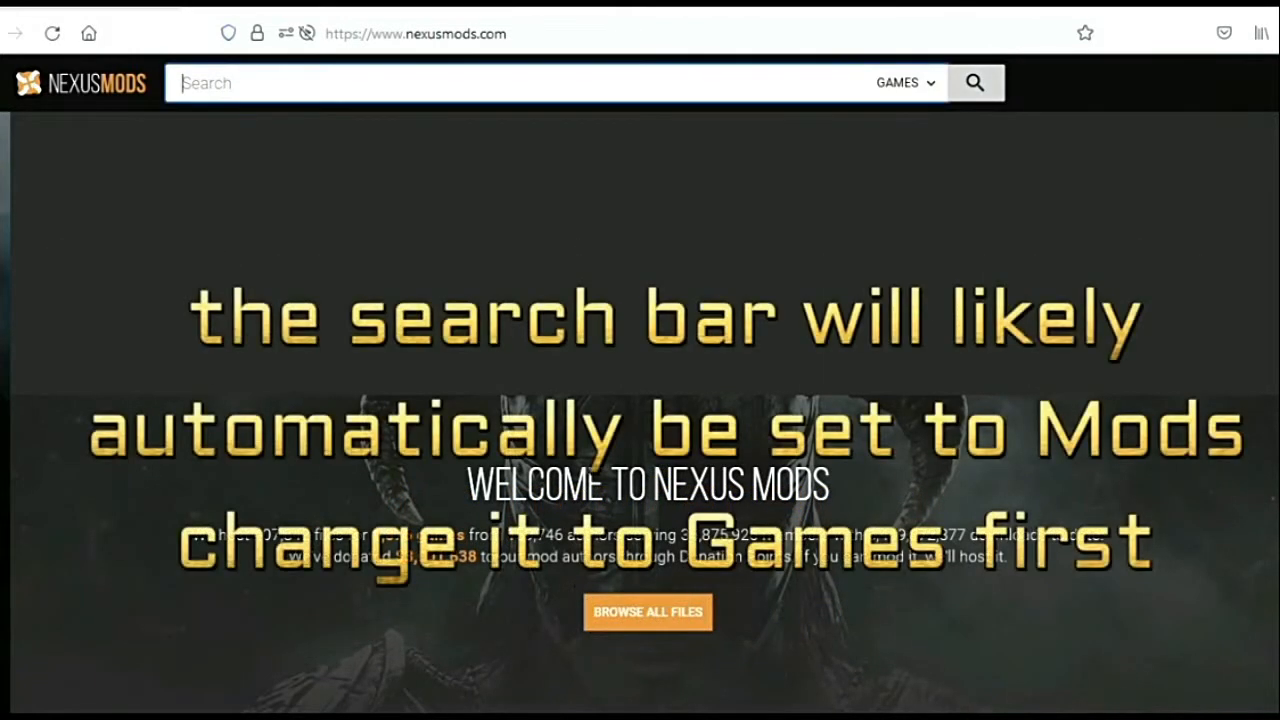
pyautogui.write('cyberp')
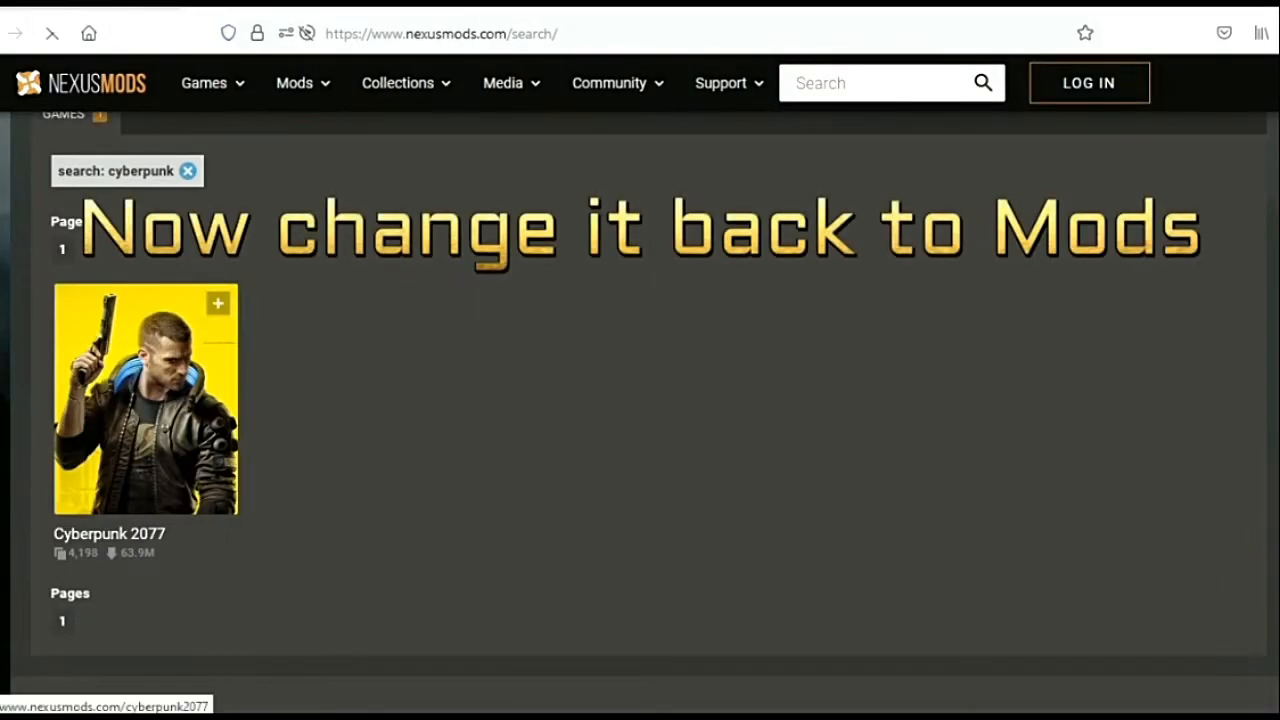
pyautogui.click(145, 399)
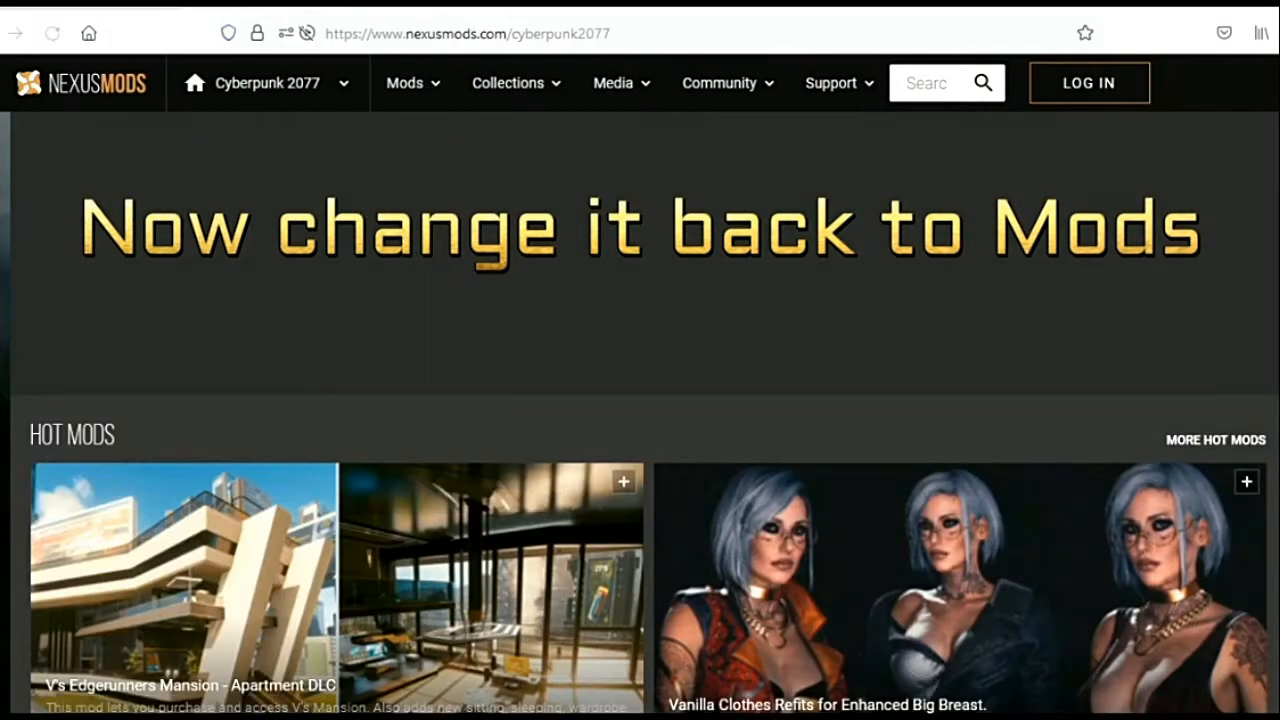
pyautogui.write('act')
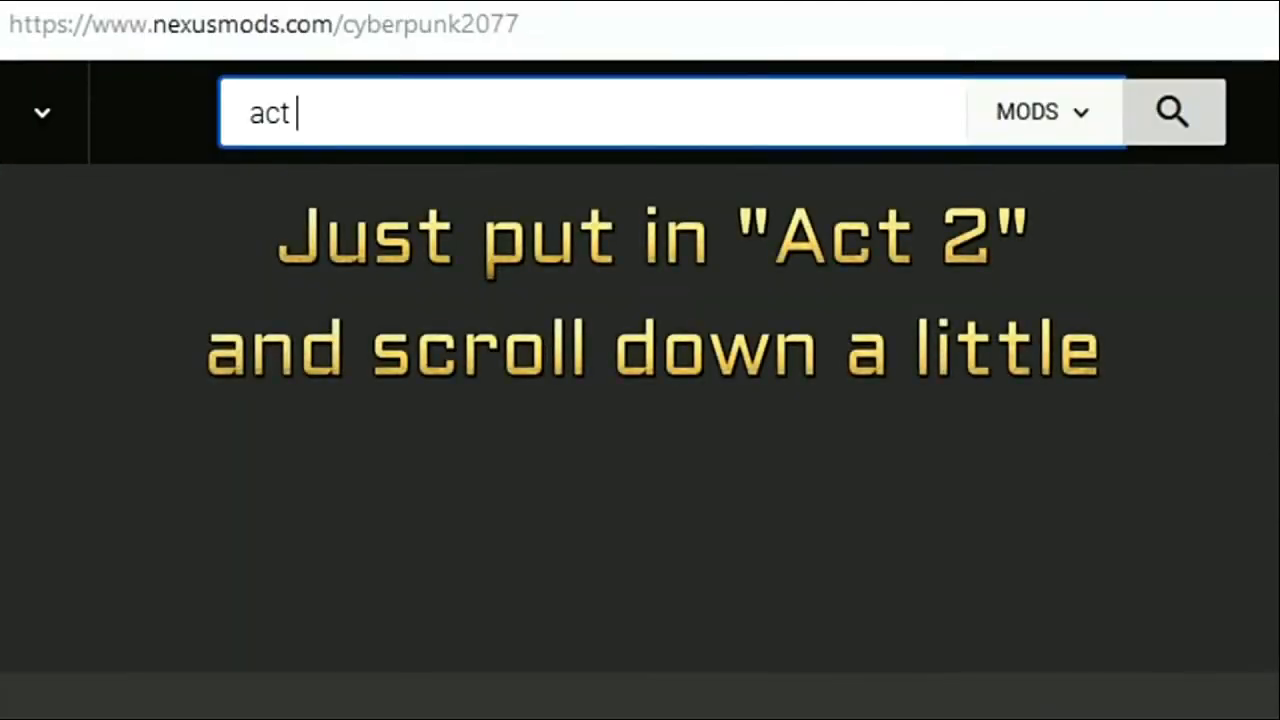
pyautogui.write('2')
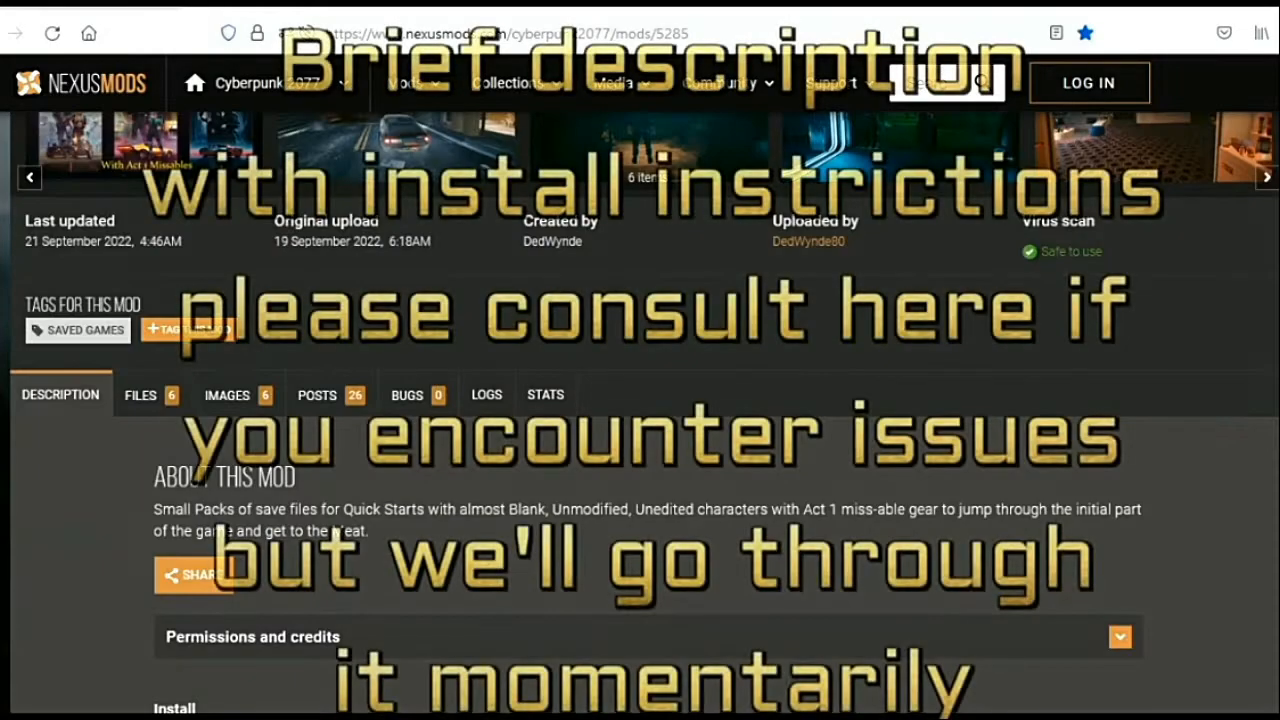
# Scroll the quick-start saves mod description and Files tab to the six save packs
pyautogui.scroll(-3)
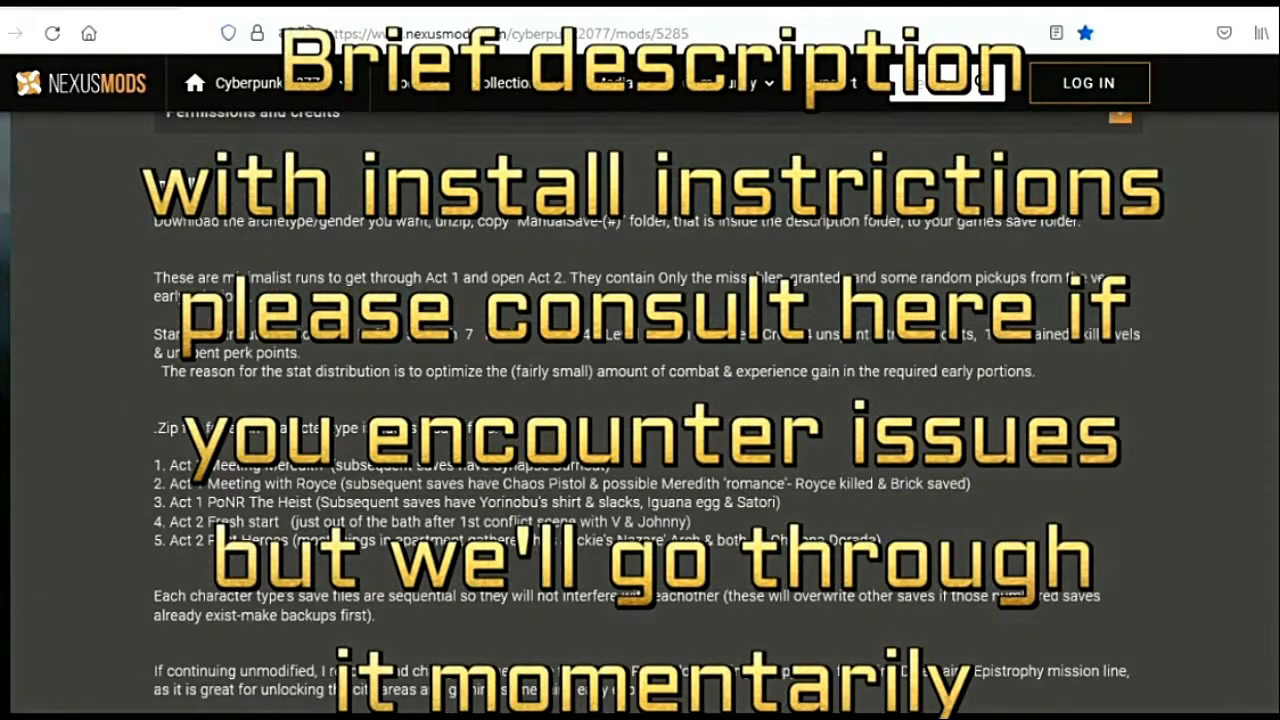
pyautogui.scroll(-3)
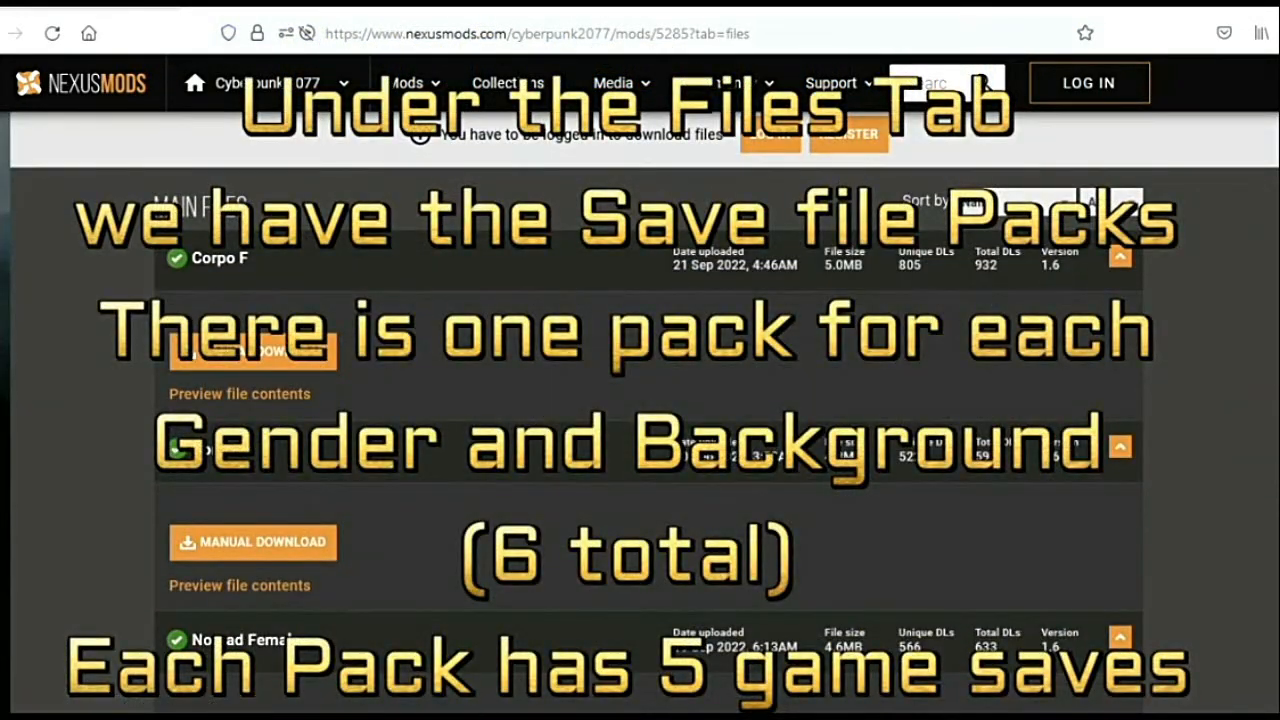
pyautogui.scroll(-3)
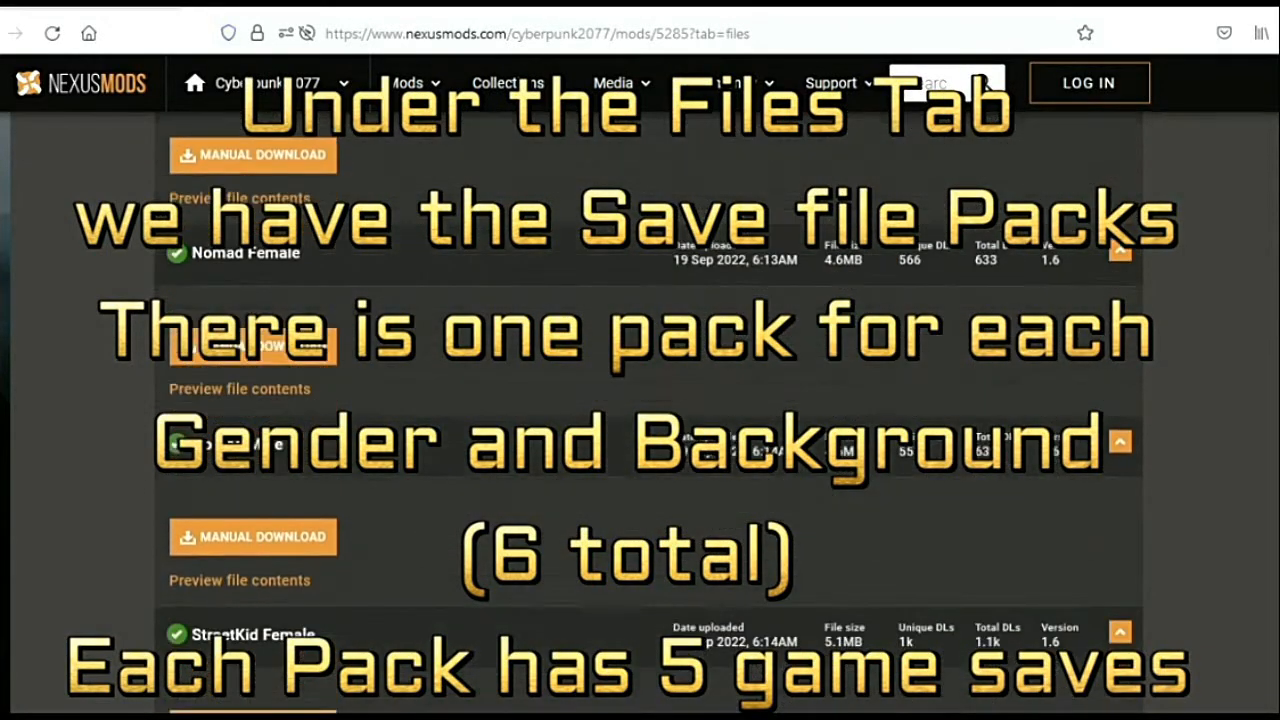
pyautogui.scroll(-3)
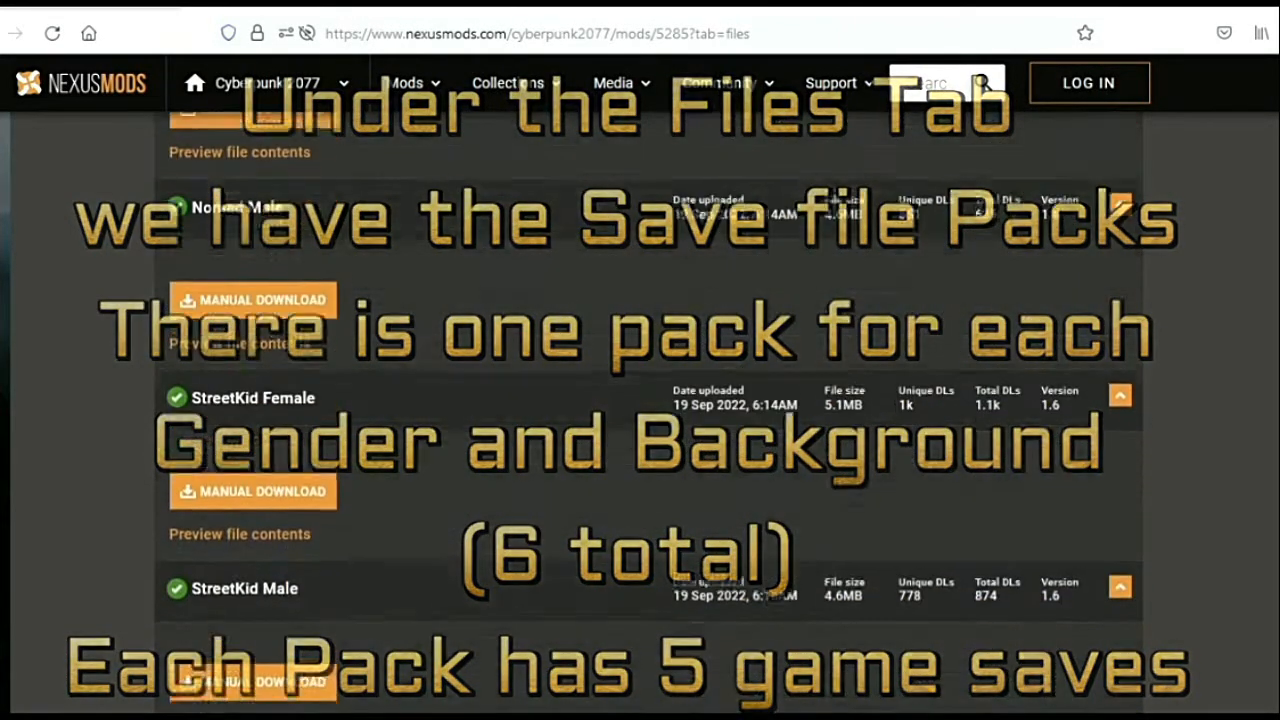
pyautogui.scroll(-3)
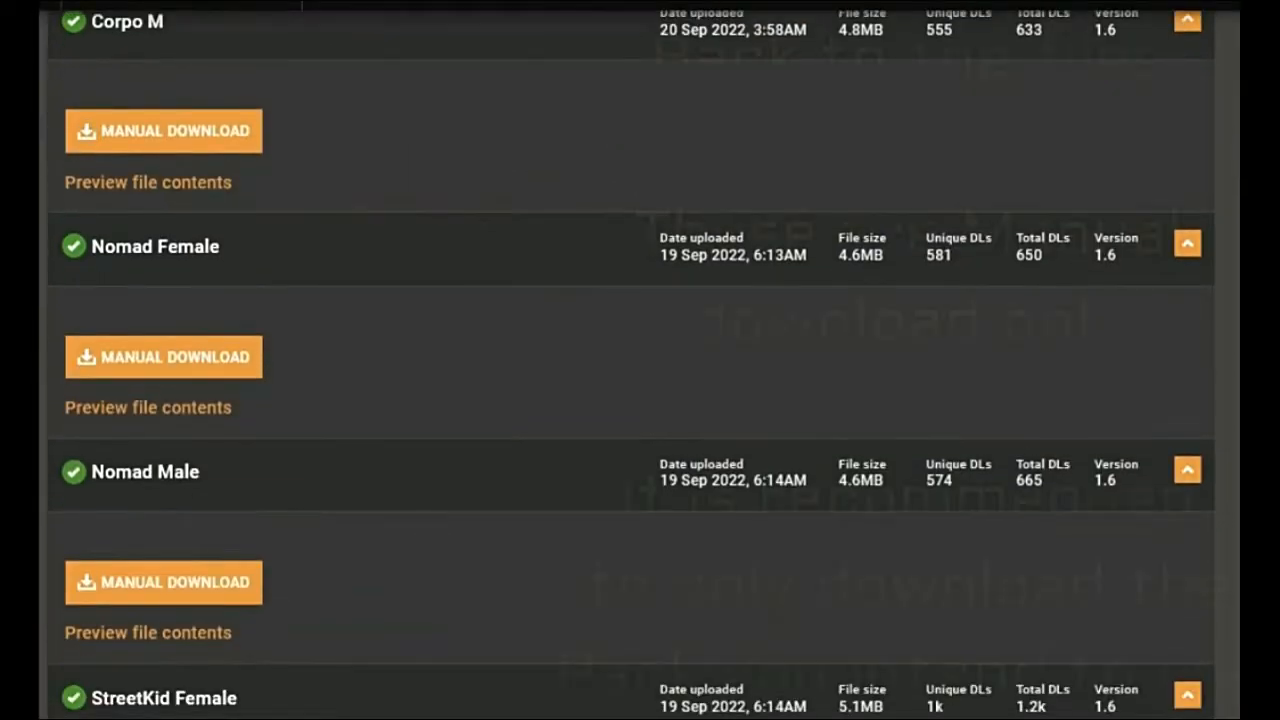
# Preview the save pack's five manual saves and start its Manual Download
pyautogui.scroll(-3)
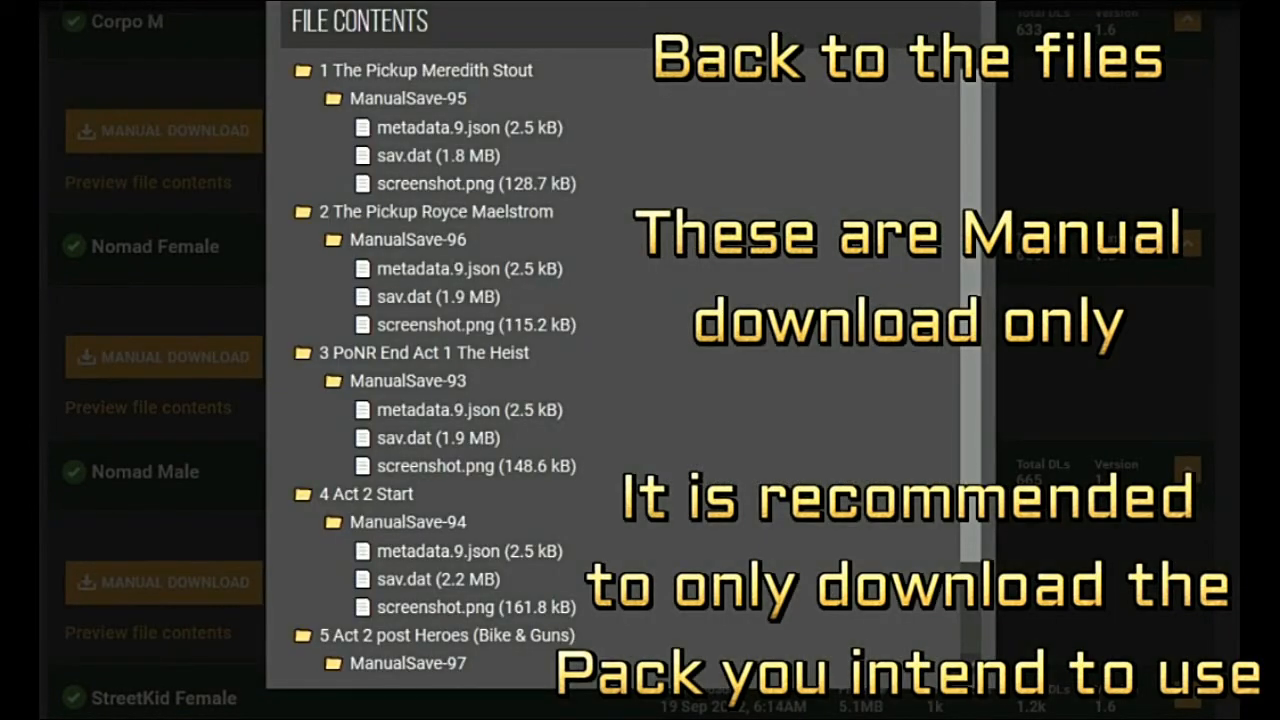
pyautogui.scroll(-3)
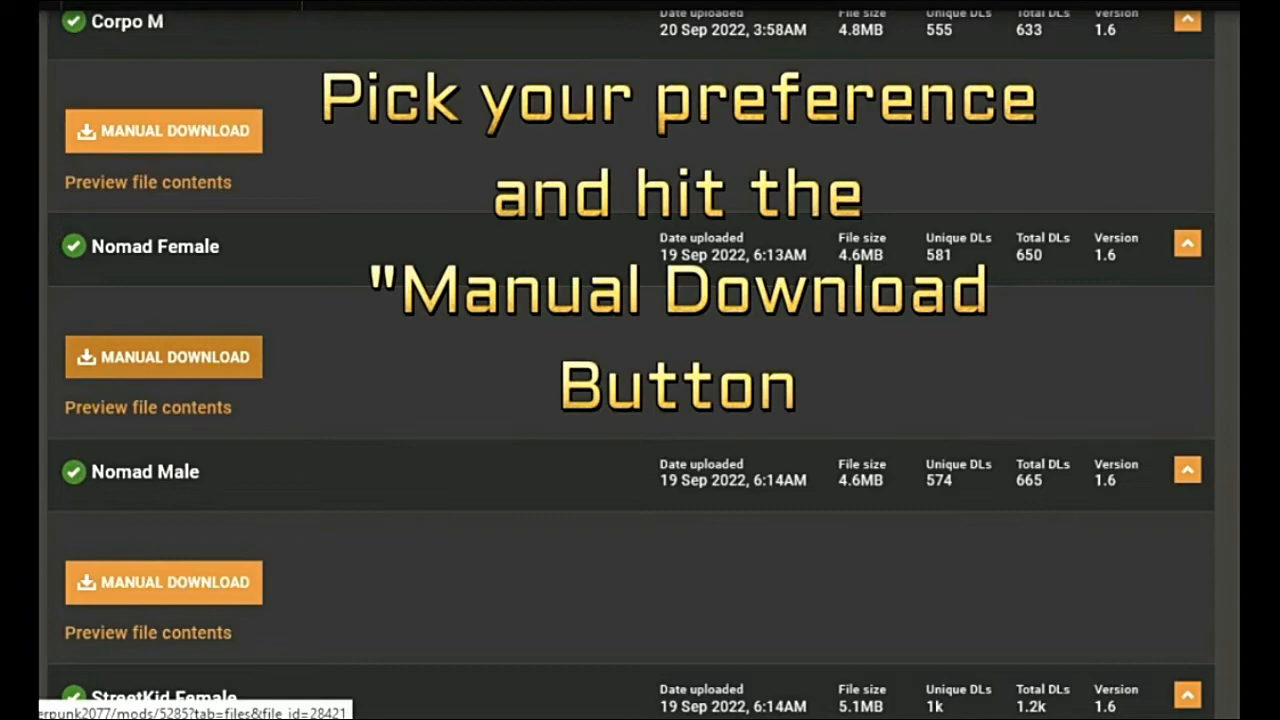
pyautogui.click(162, 357)
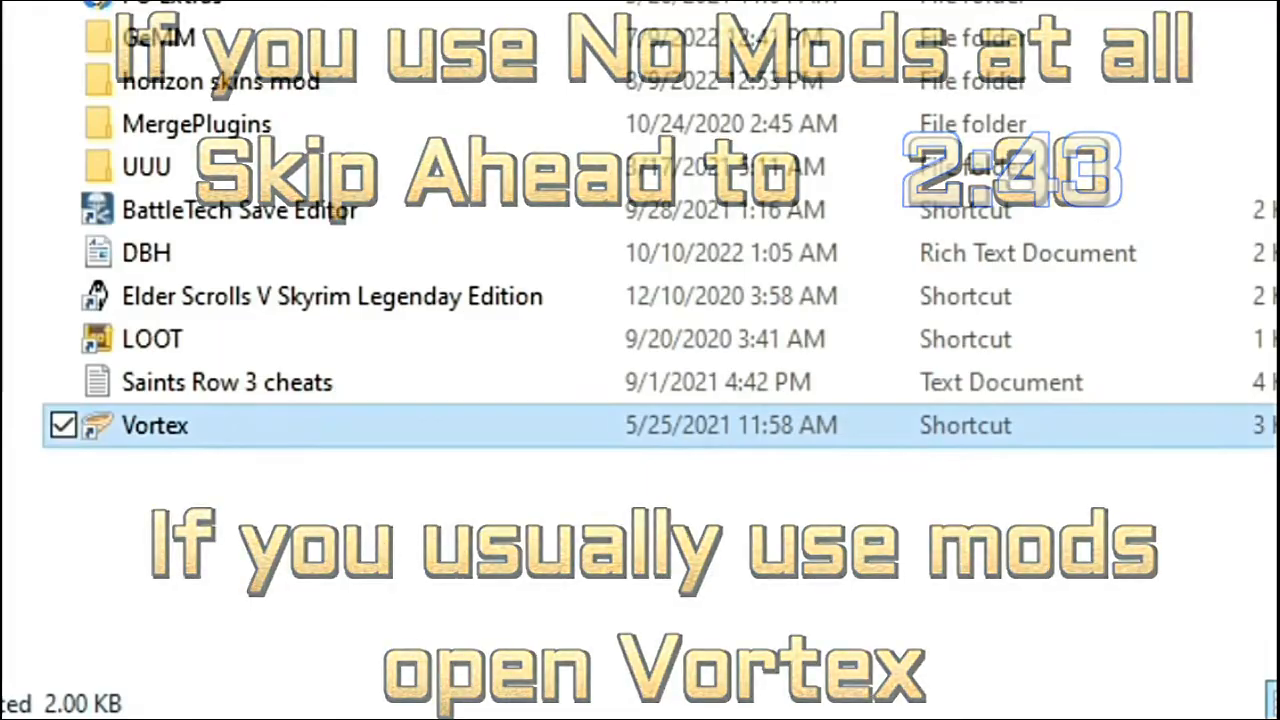
# Launch Vortex, go to the Mods list, and purge all deployed mods
pyautogui.doubleClick(154, 425)
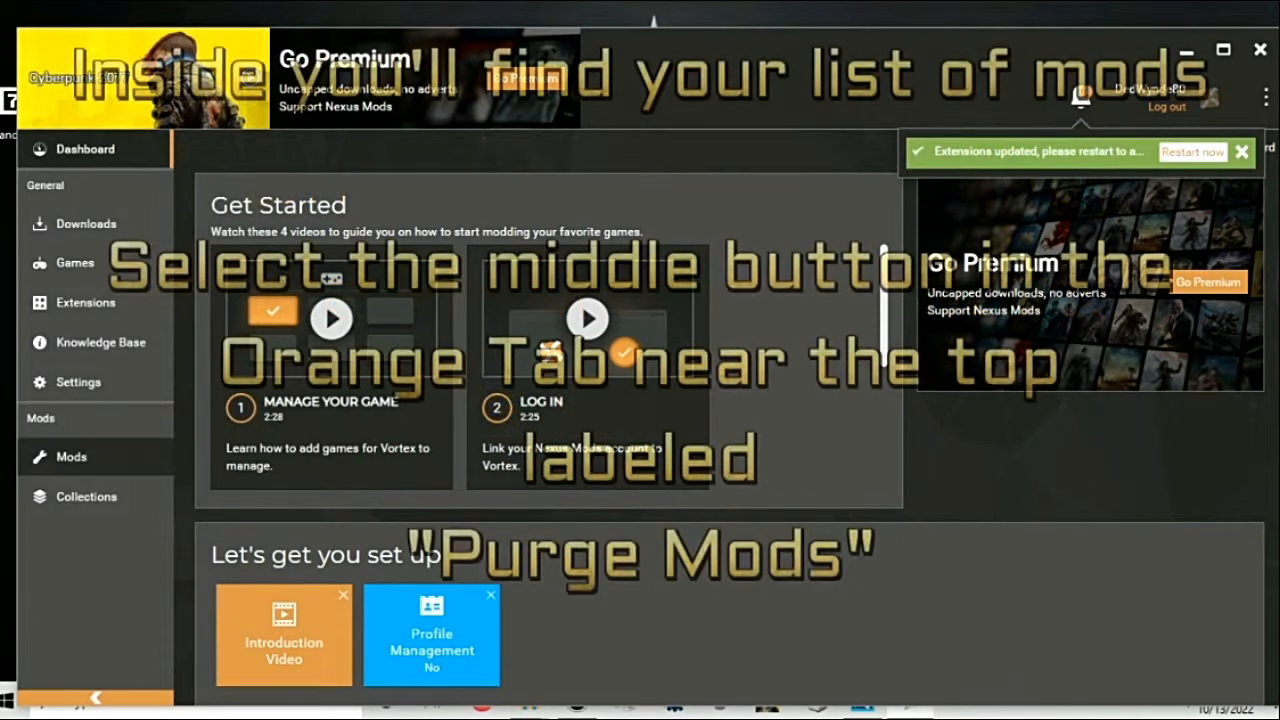
pyautogui.click(71, 457)
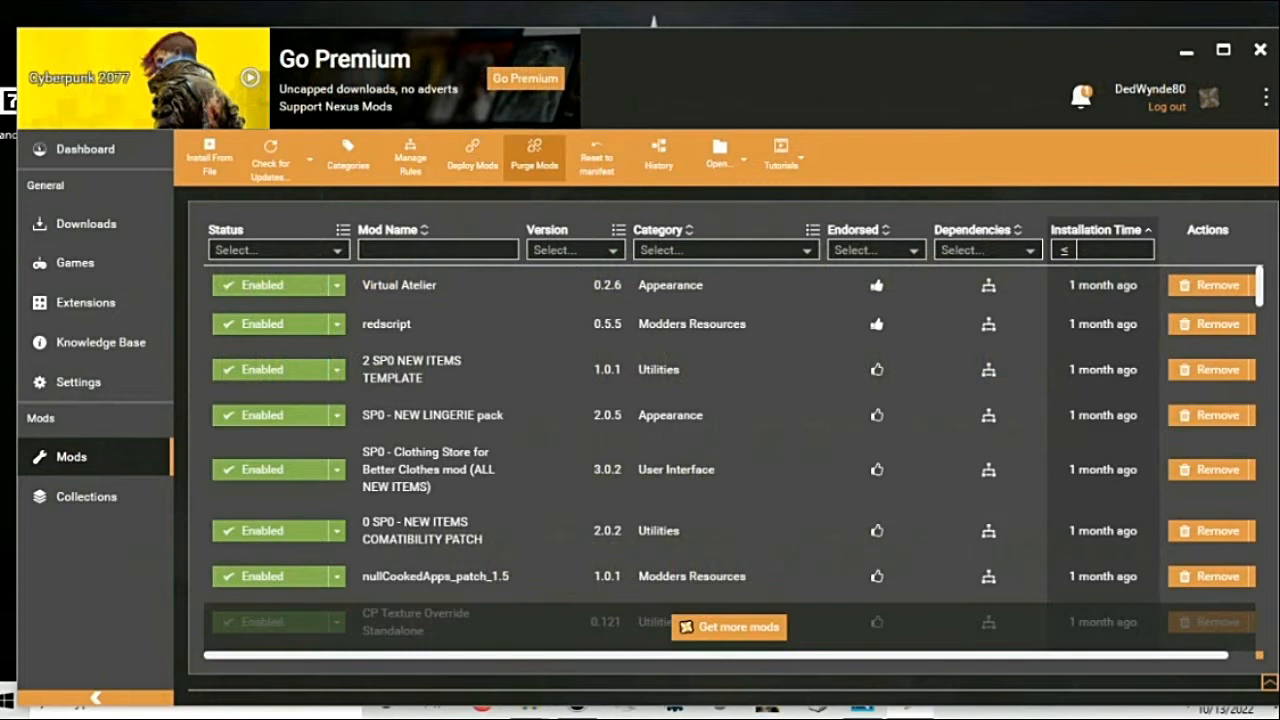
pyautogui.click(534, 157)
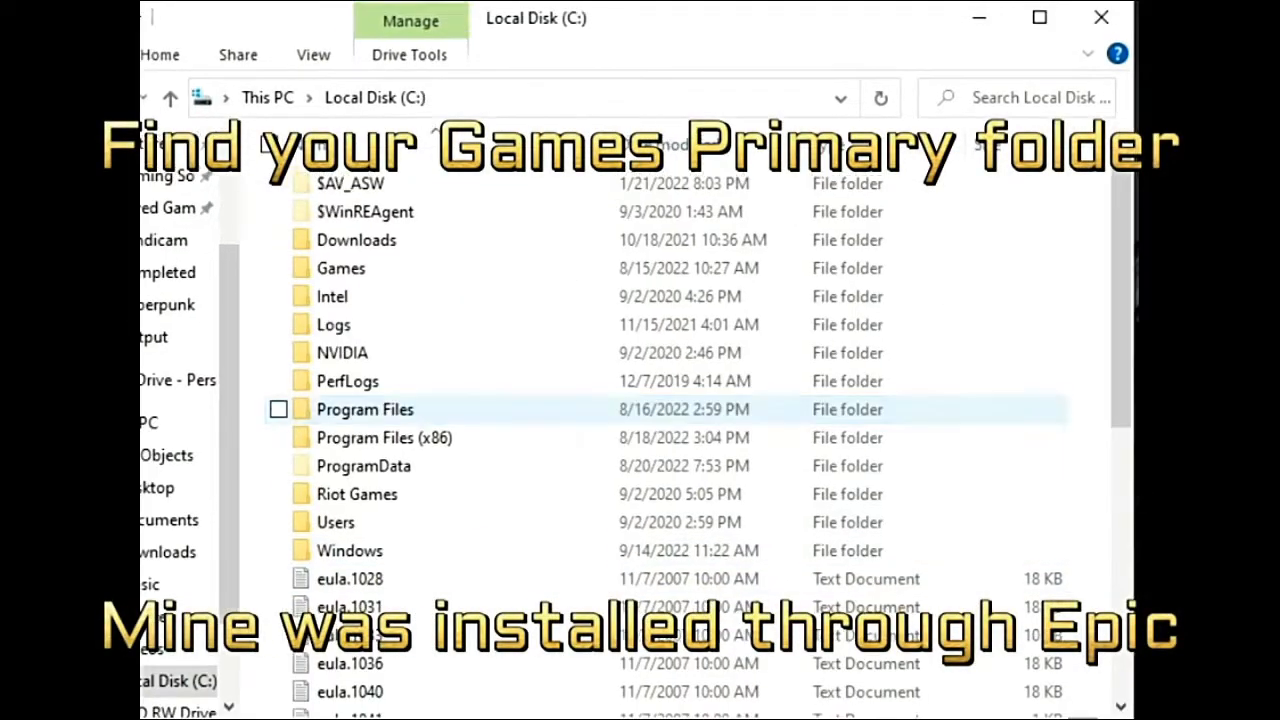
# Open Program Files, then Epic Games, then the Cyberpunk2077 game folder
pyautogui.doubleClick(365, 409)
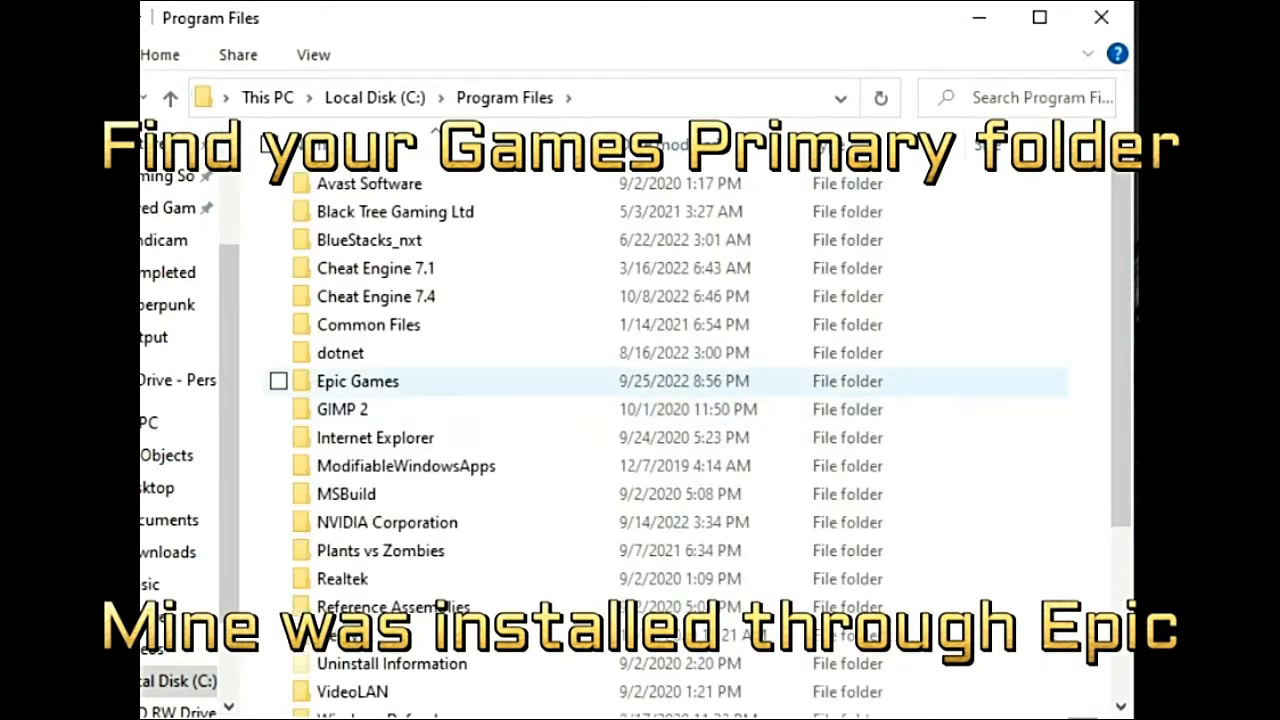
pyautogui.click(357, 381)
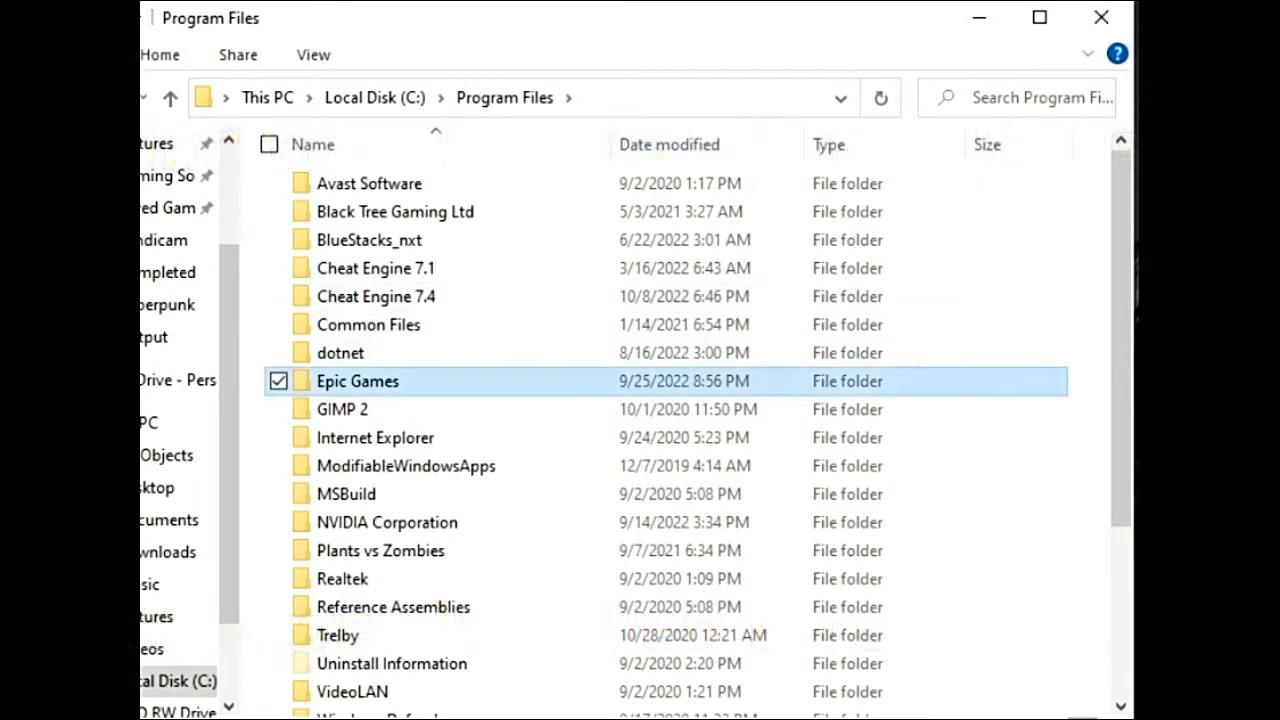
pyautogui.doubleClick(357, 381)
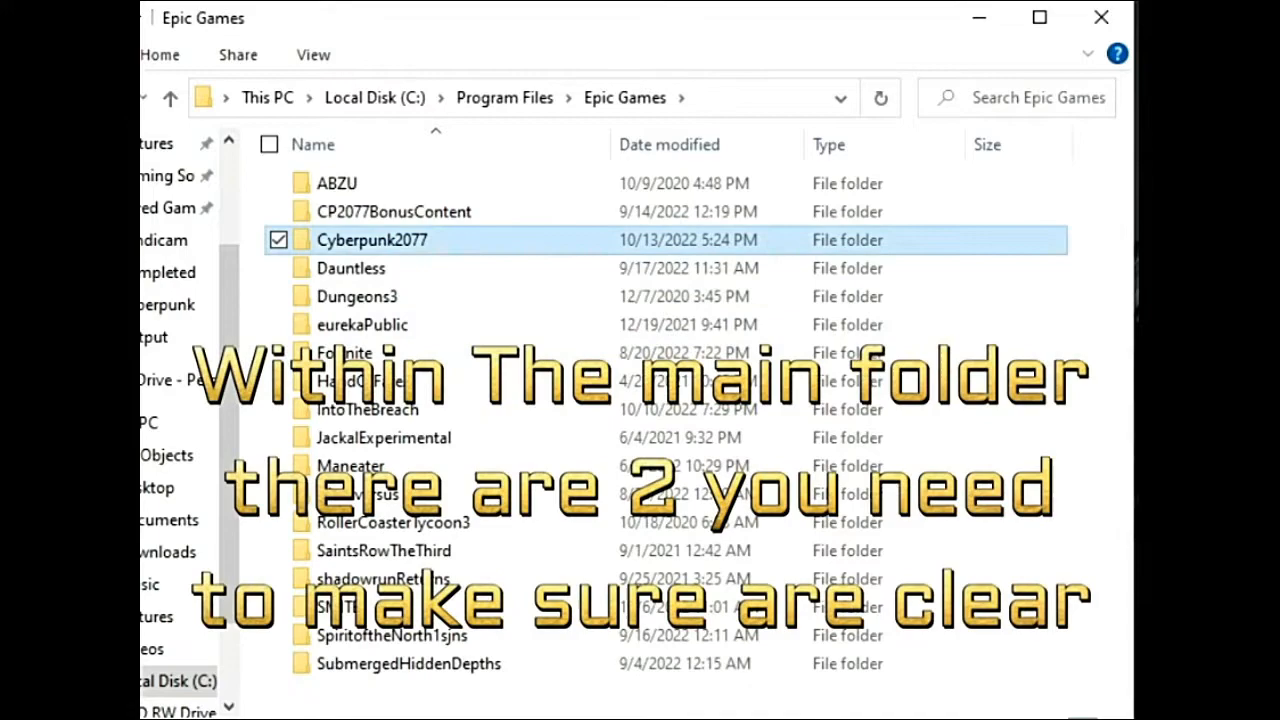
pyautogui.doubleClick(372, 240)
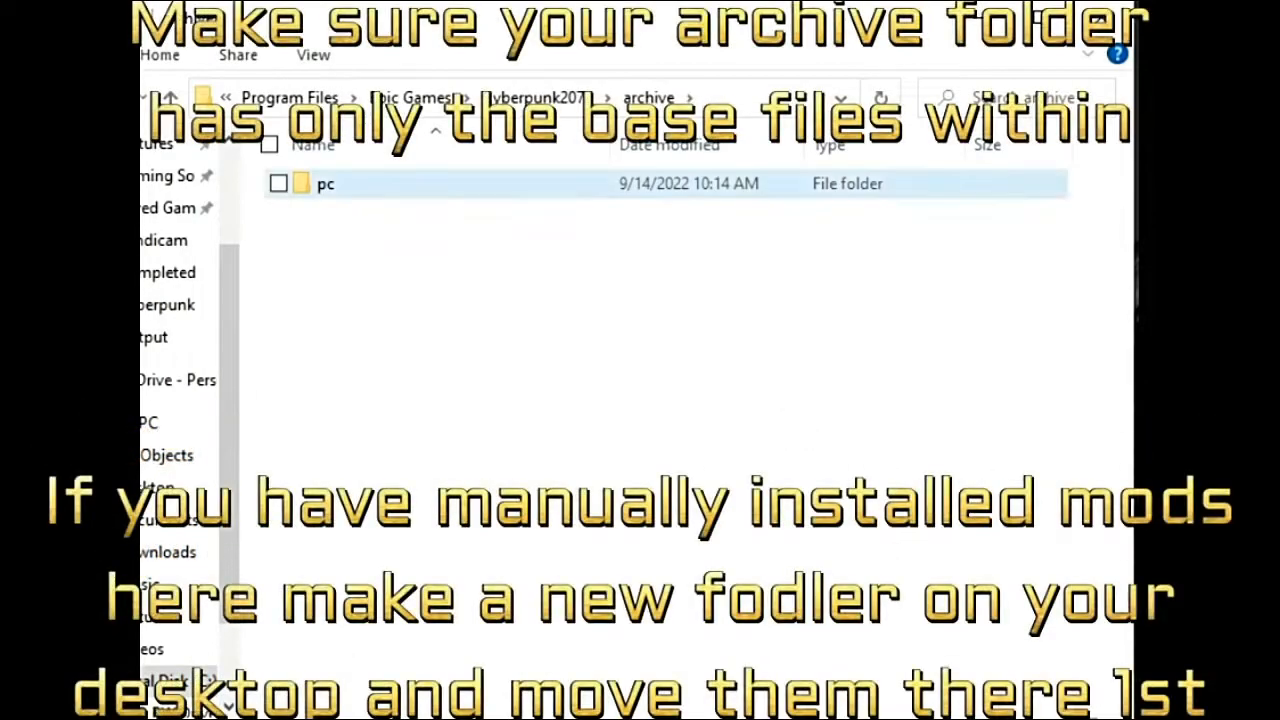
# Check archive\pc\content holds only base game archives, then head back toward the game folder
pyautogui.doubleClick(325, 183)
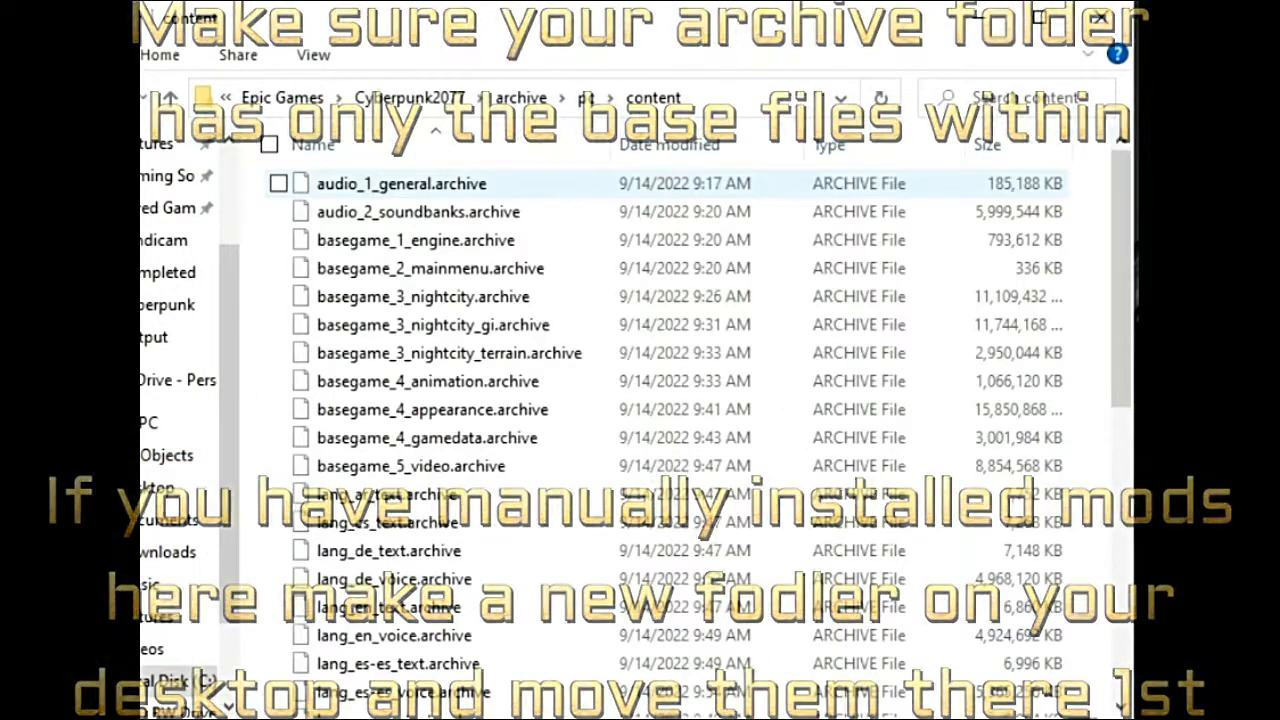
pyautogui.scroll(-3)
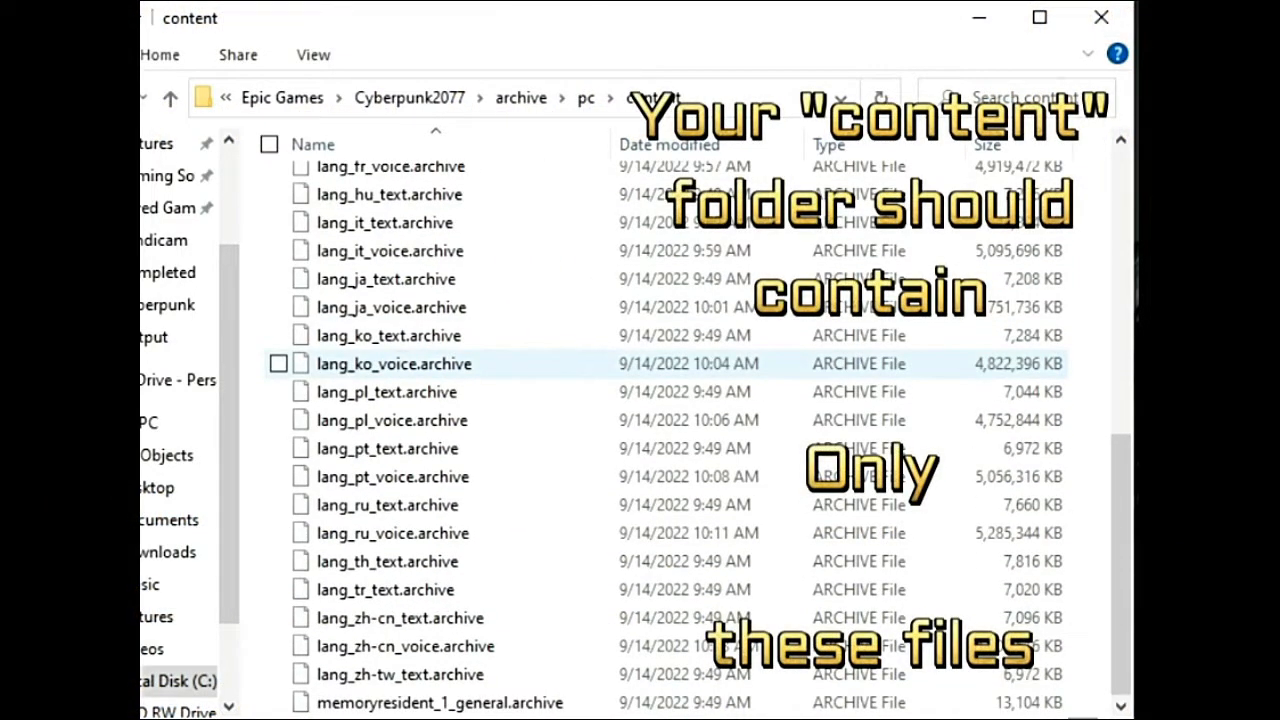
pyautogui.click(388, 335)
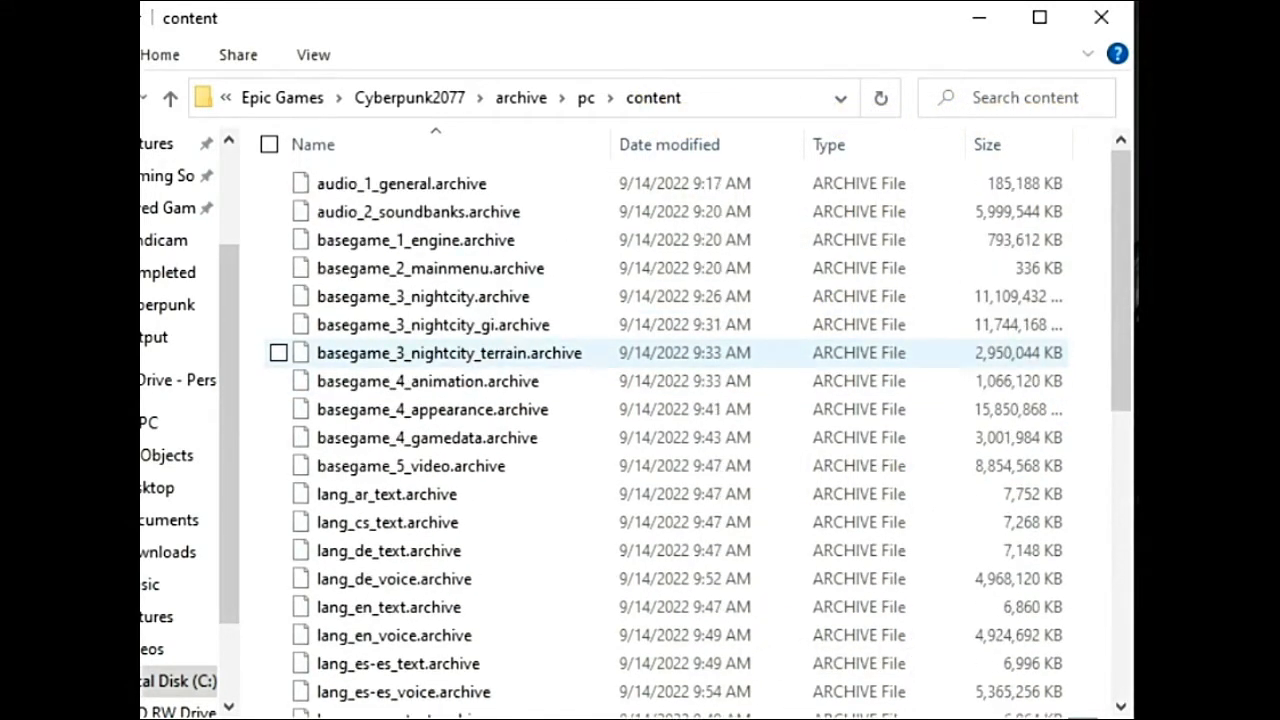
pyautogui.click(170, 97)
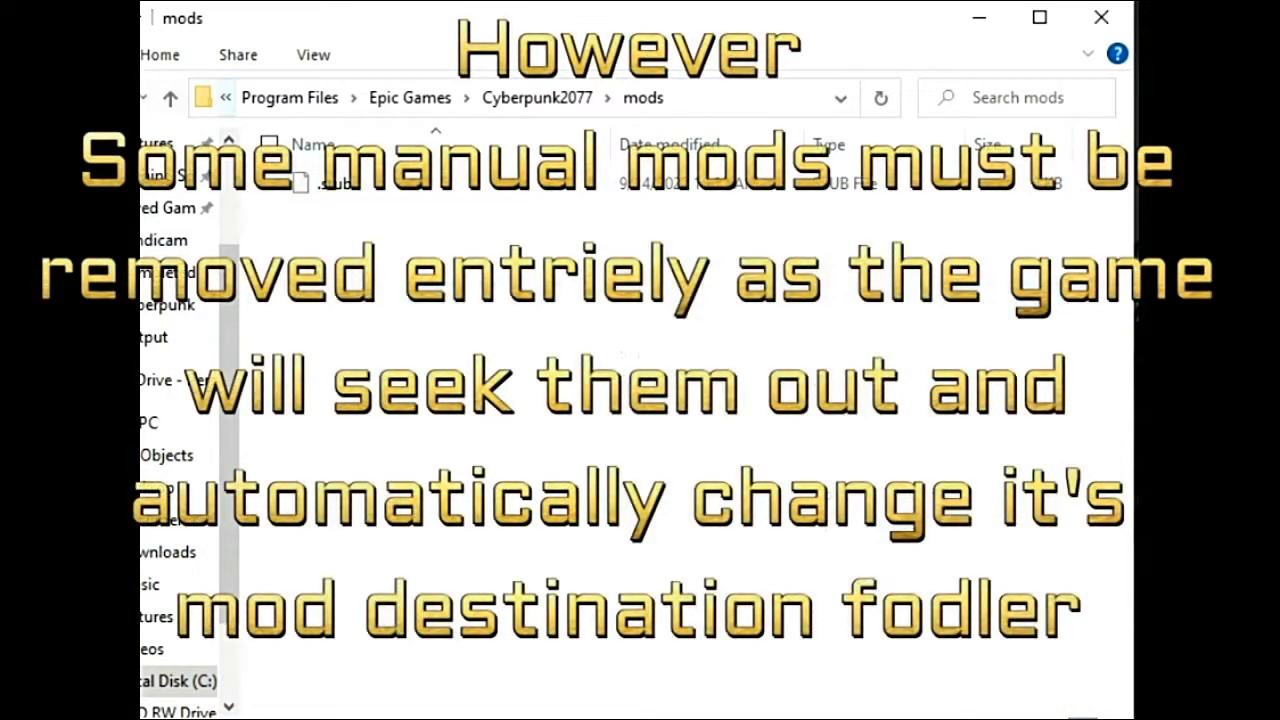
# Return to Epic Games and reopen the Cyberpunk2077 game folder
pyautogui.click(170, 97)
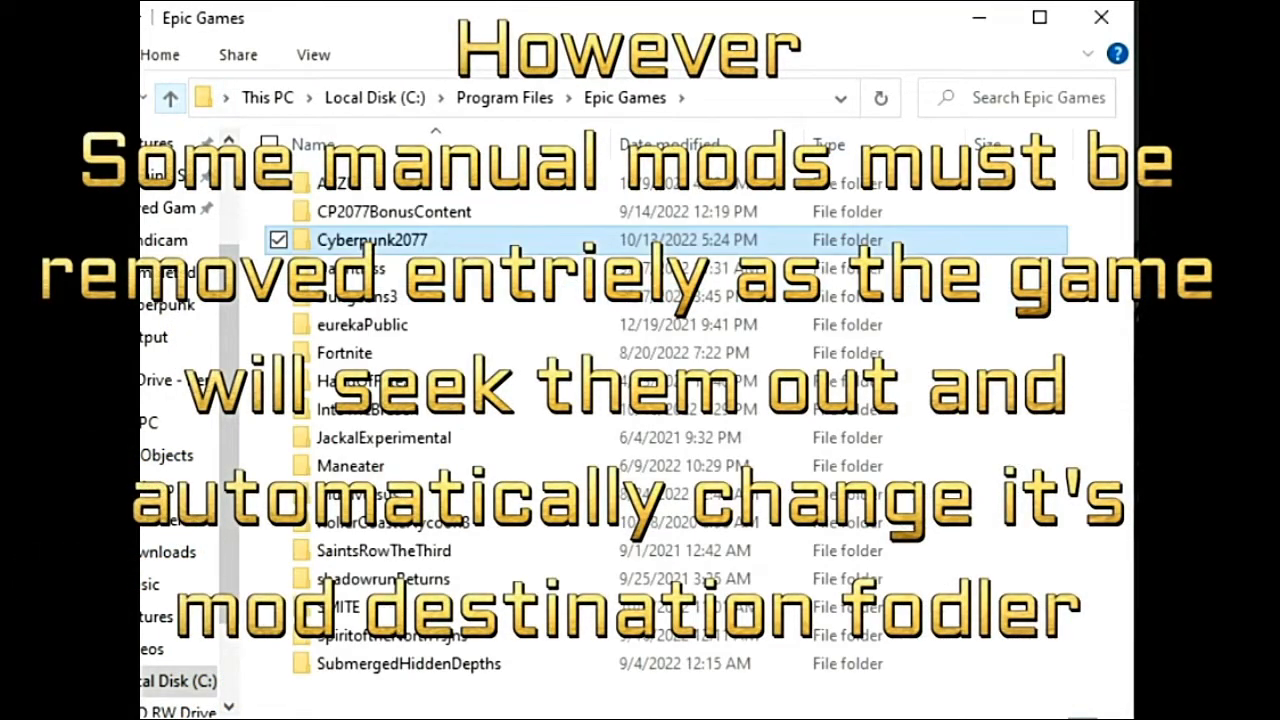
pyautogui.doubleClick(371, 239)
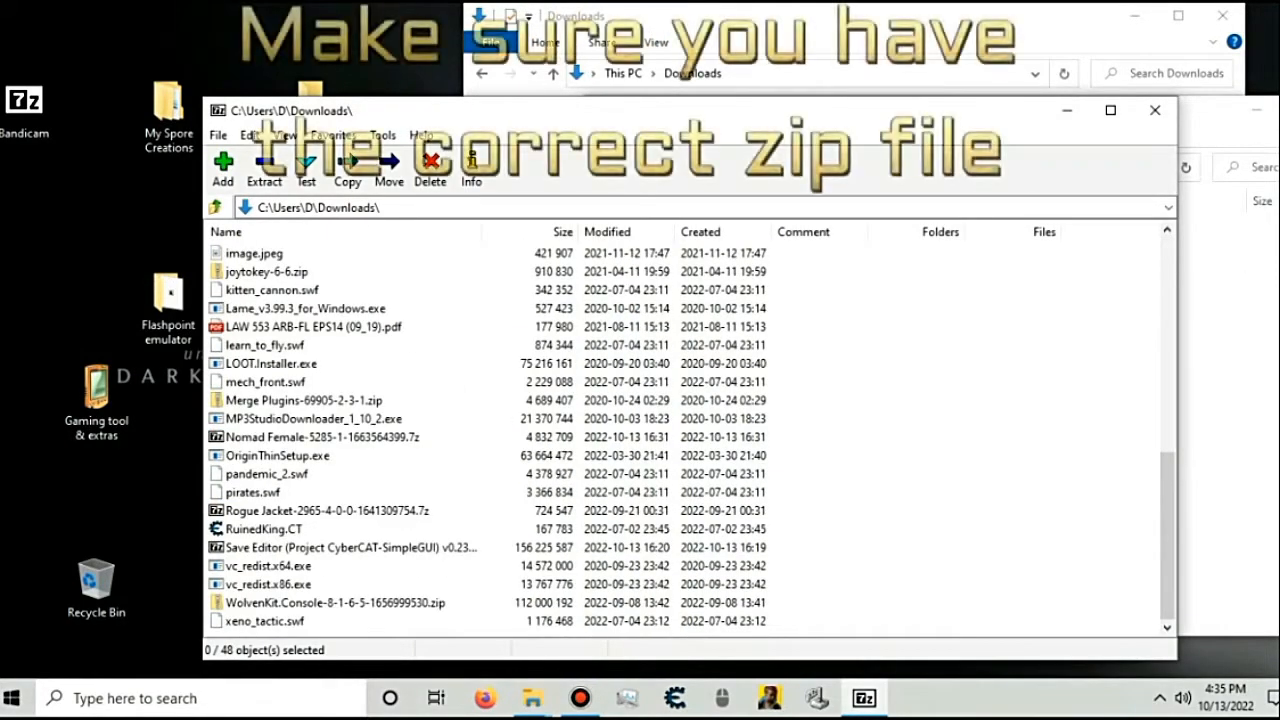
# Extract Nomad Female-5285-1-1663564399.7z into Downloads with 7-Zip
pyautogui.click(320, 437)
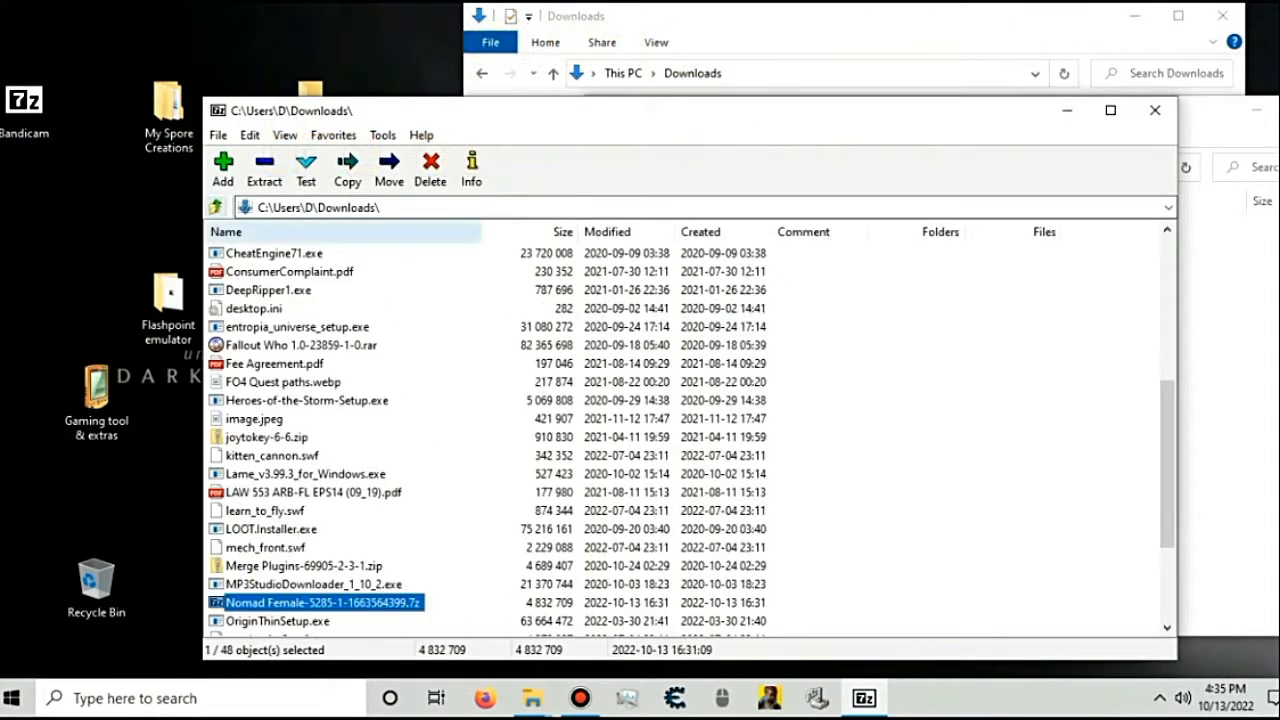
pyautogui.click(264, 168)
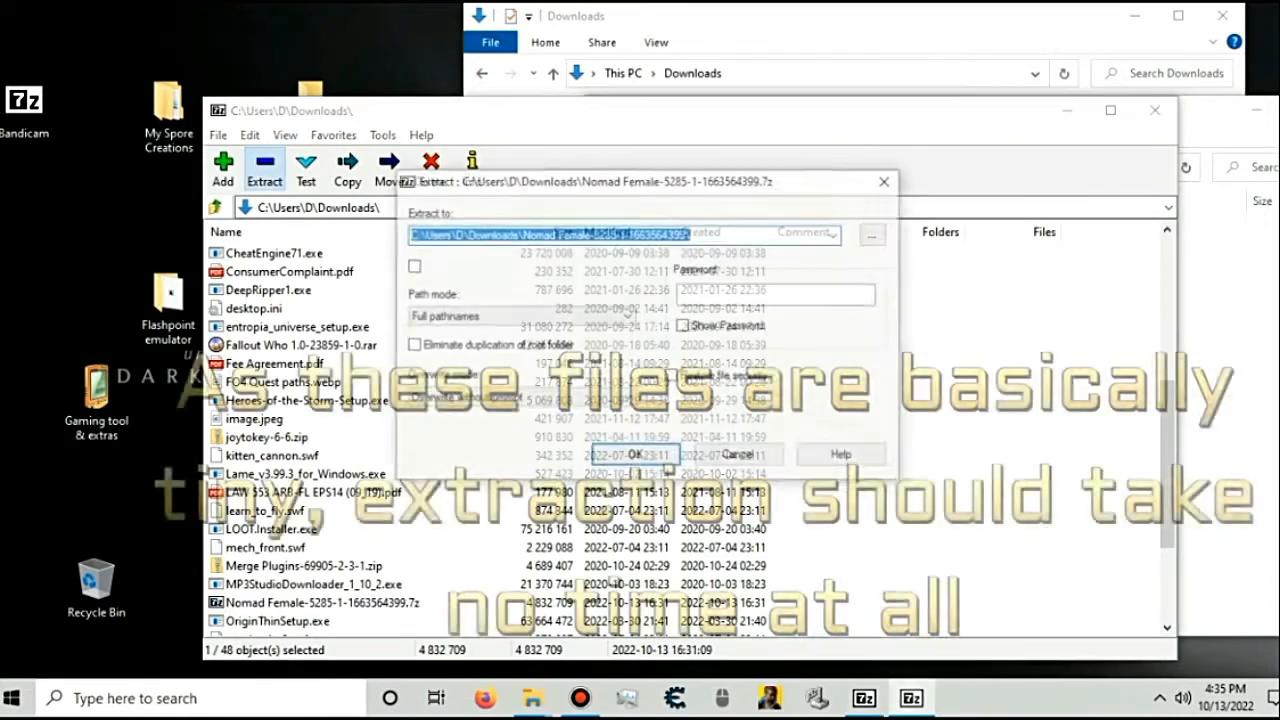
pyautogui.click(640, 454)
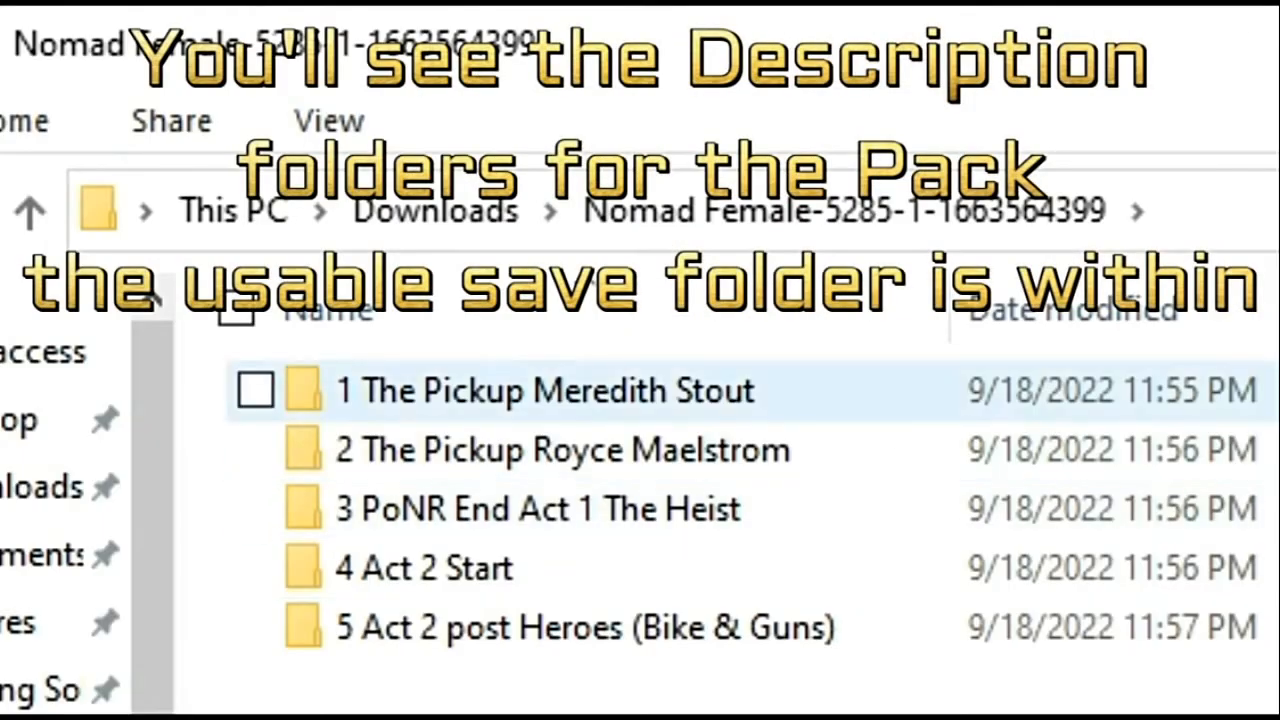
# Open the '5 Act 2 post Heroes (Bike & Guns)' save folder
pyautogui.click(585, 627)
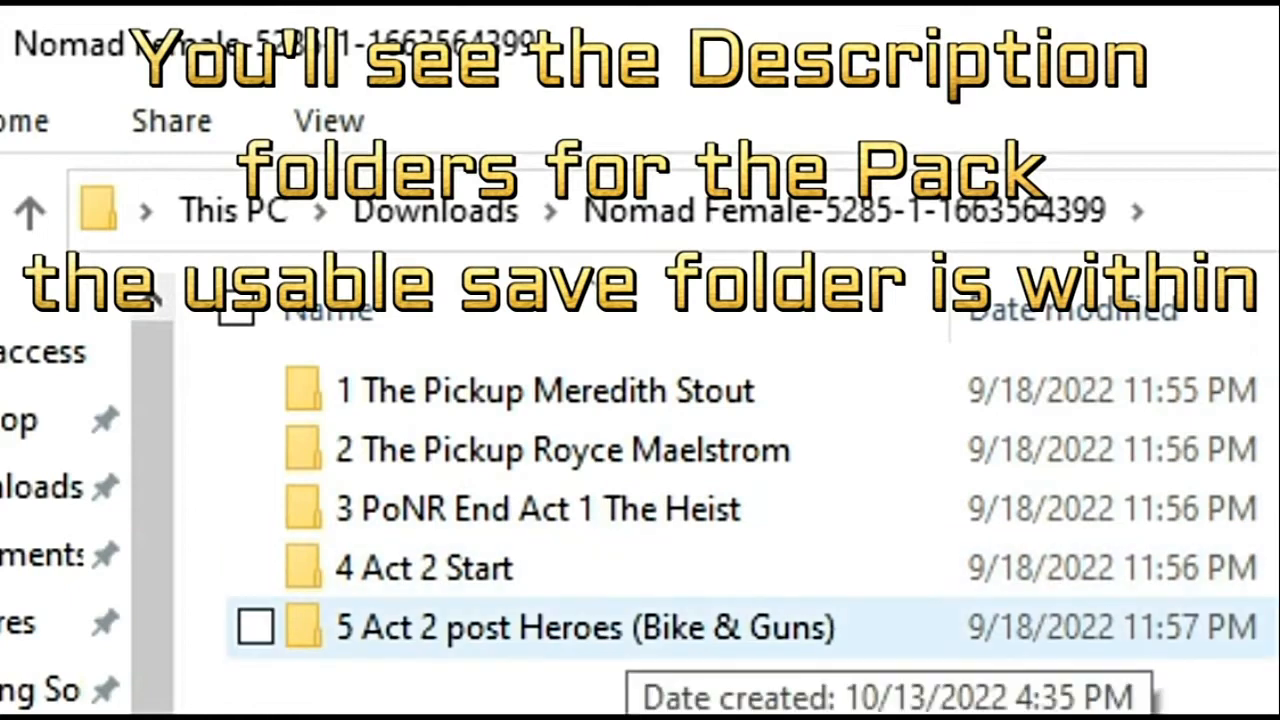
pyautogui.click(255, 627)
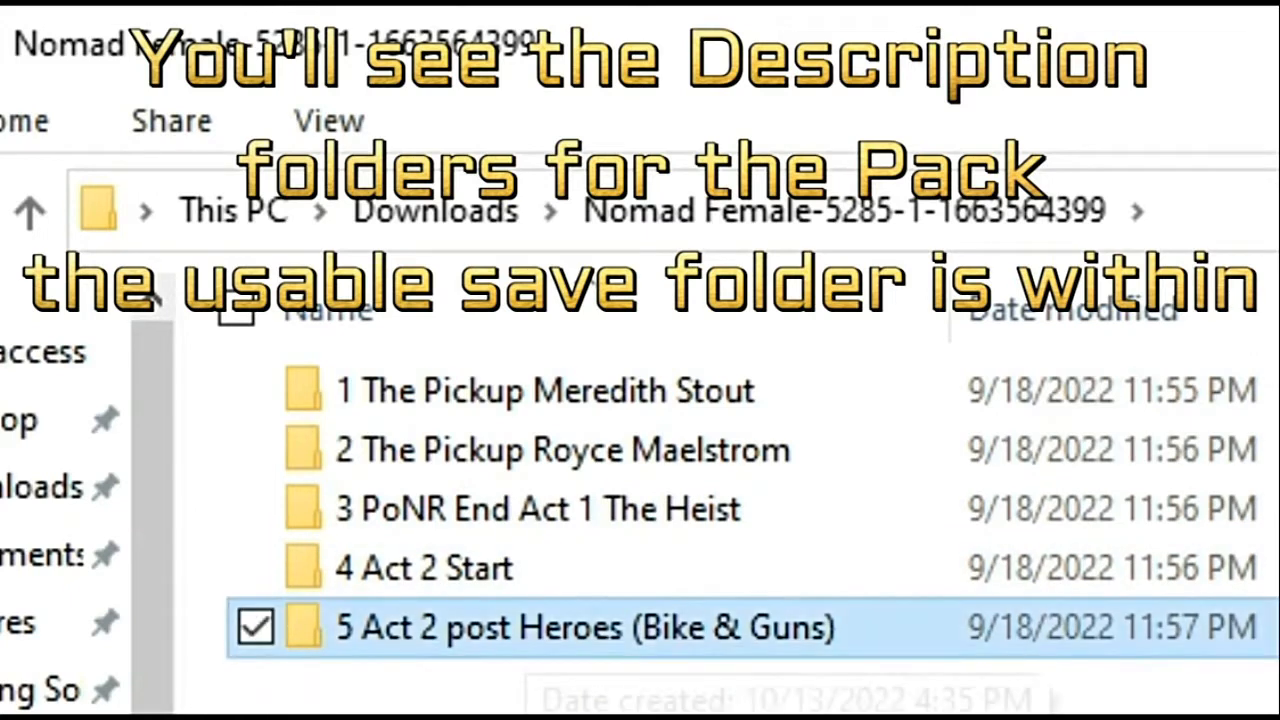
pyautogui.doubleClick(585, 627)
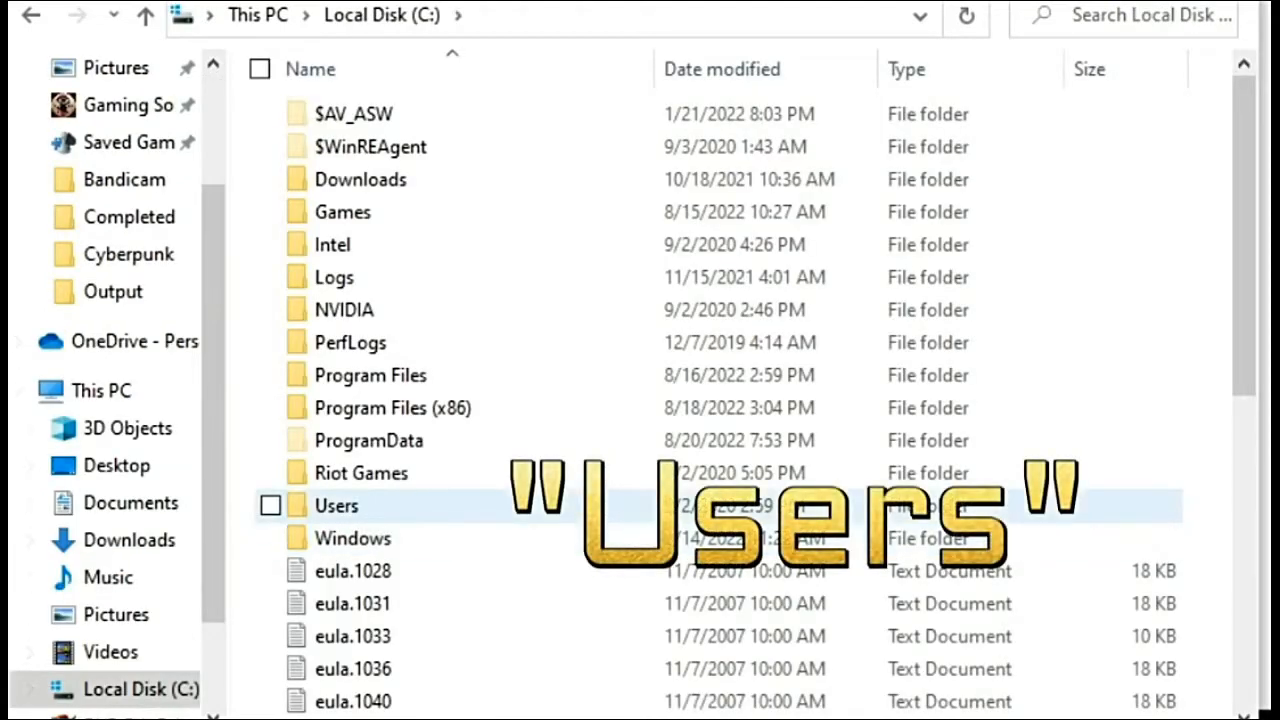
# Open Users, then Saved Games, then the CD Projekt Red folder
pyautogui.click(353, 538)
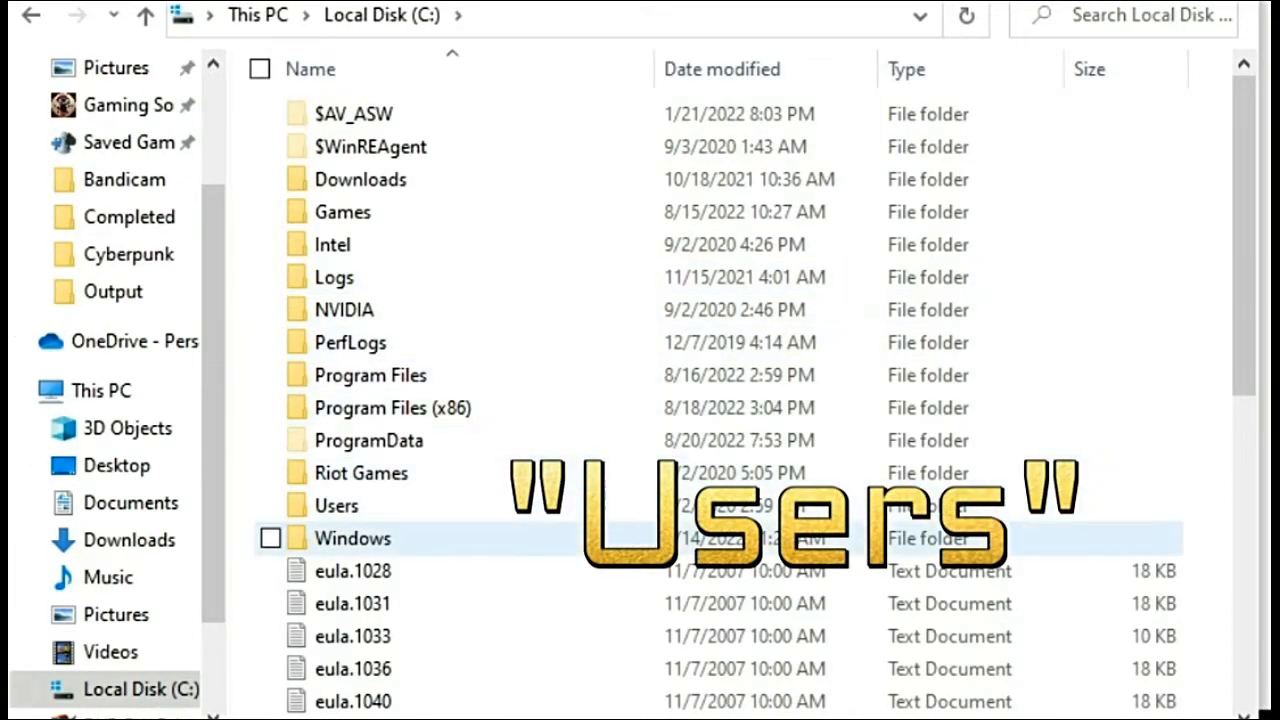
pyautogui.doubleClick(337, 505)
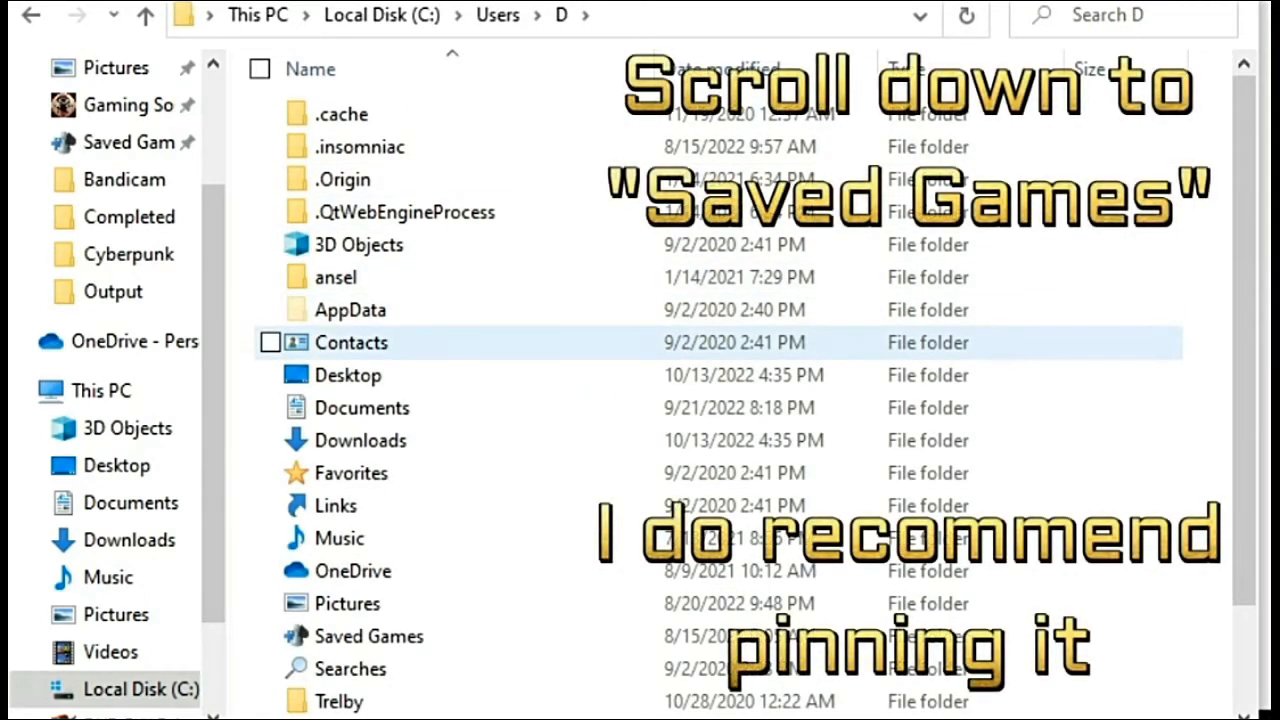
pyautogui.scroll(-3)
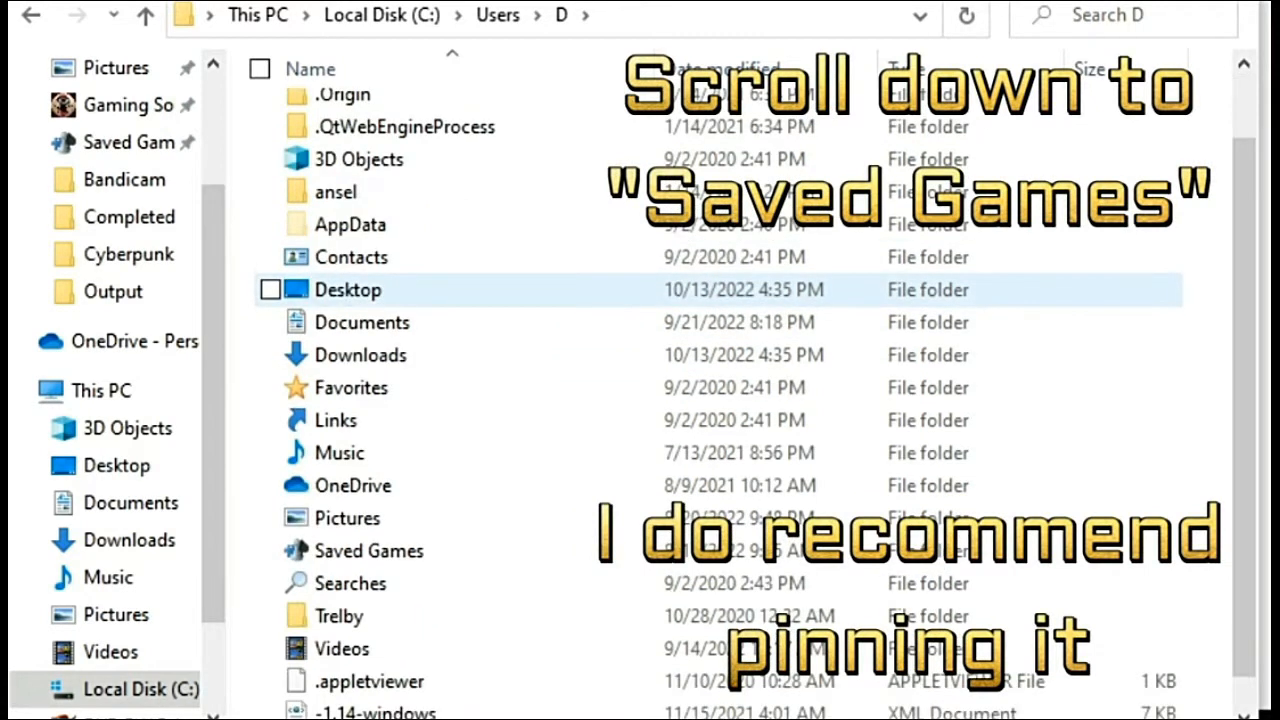
pyautogui.click(369, 550)
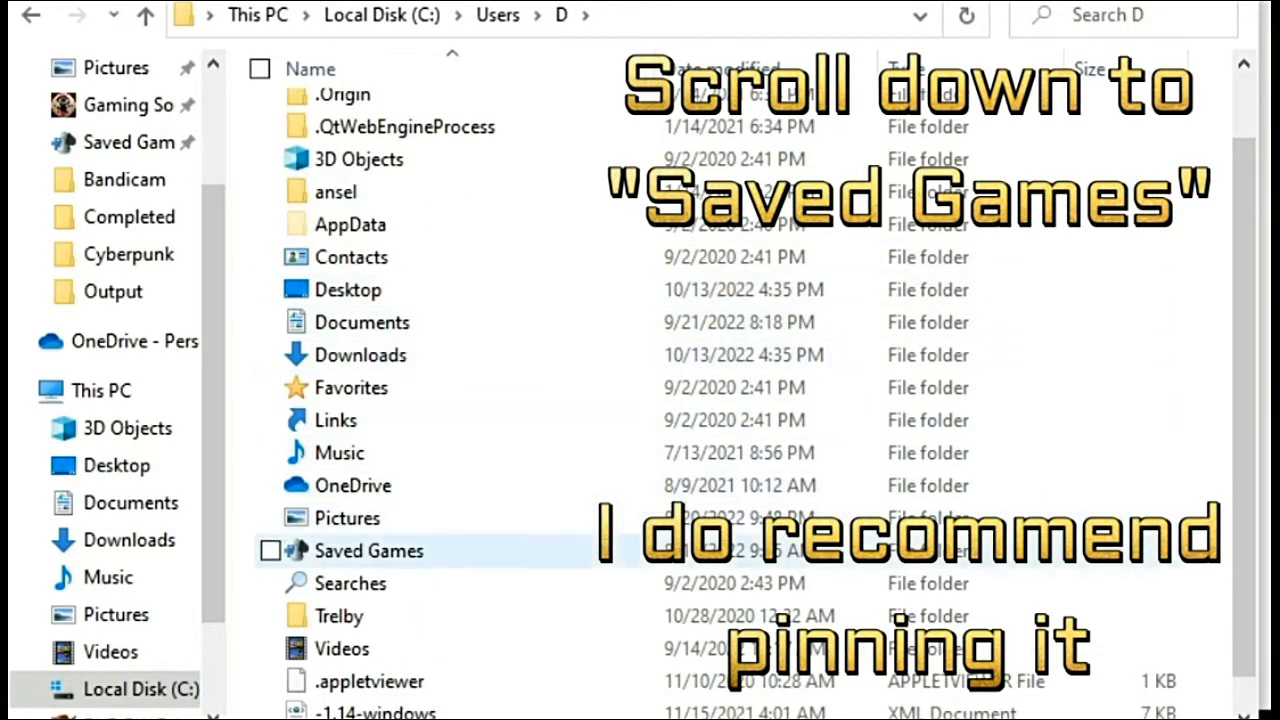
pyautogui.click(369, 551)
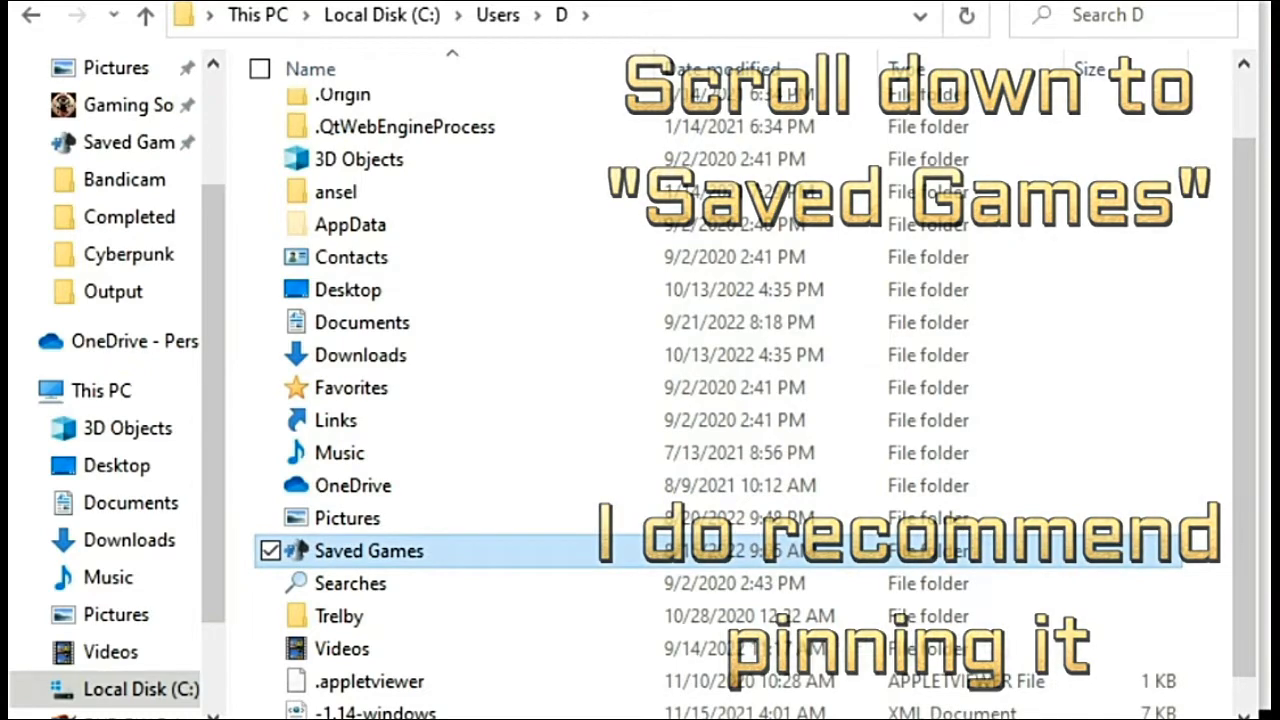
pyautogui.doubleClick(370, 550)
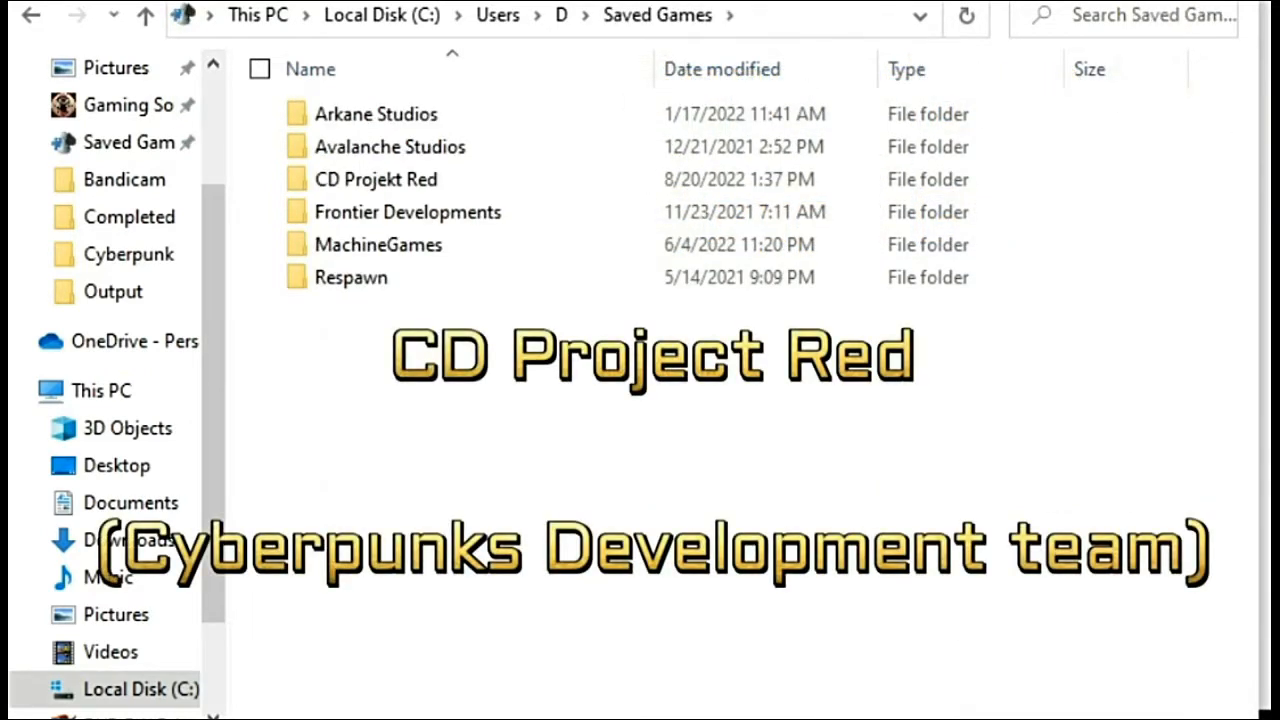
pyautogui.click(375, 179)
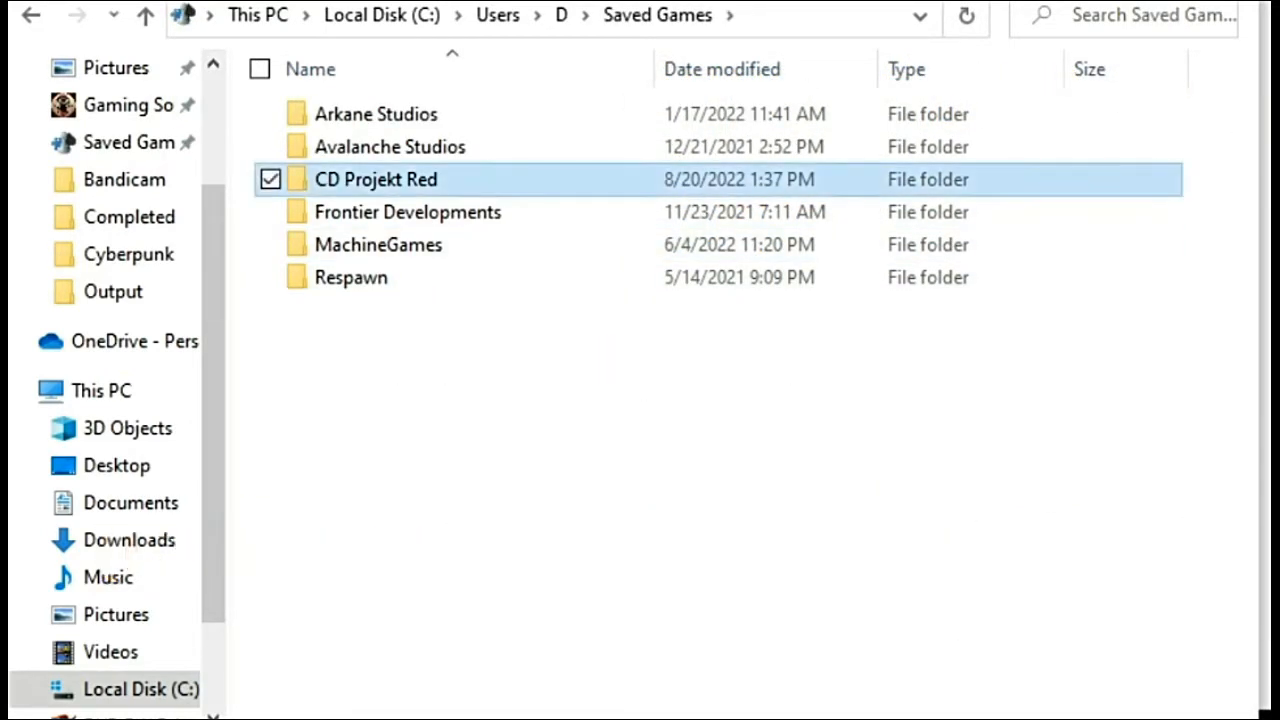
pyautogui.doubleClick(375, 179)
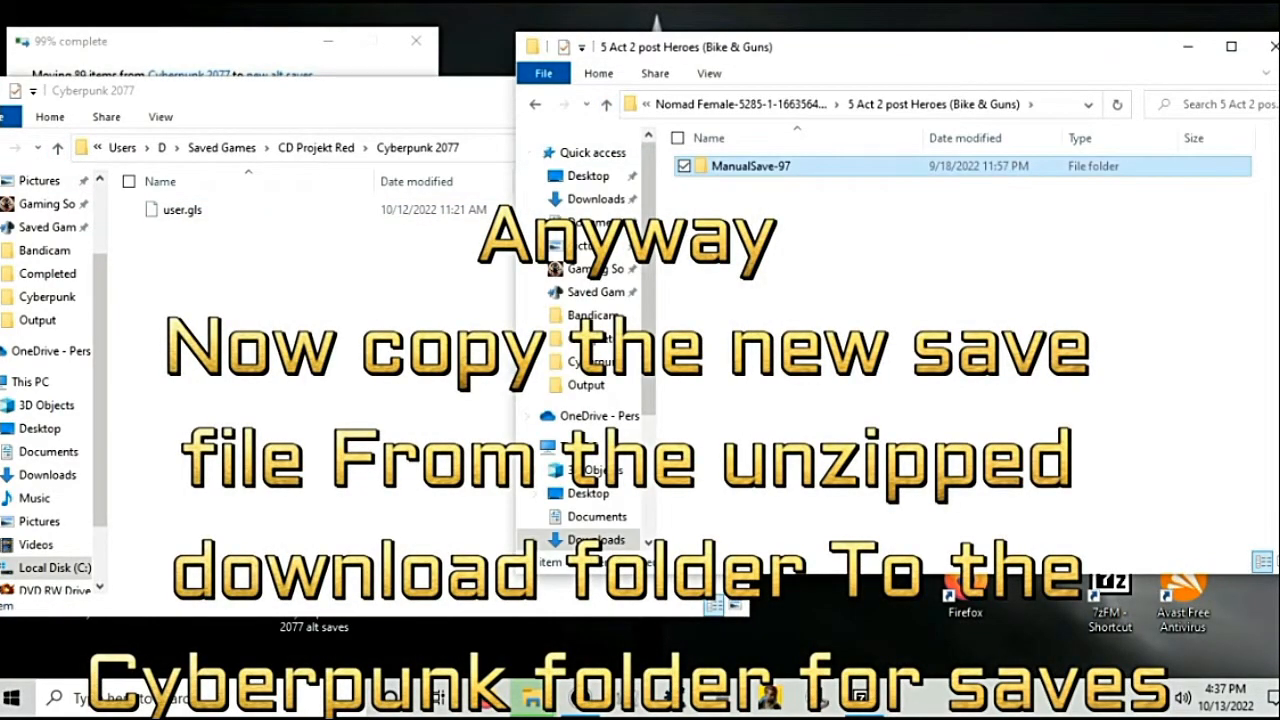
# Open the Cyberpunk 2077 saves folder and launch Cyberpunk 2077
pyautogui.doubleClick(749, 166)
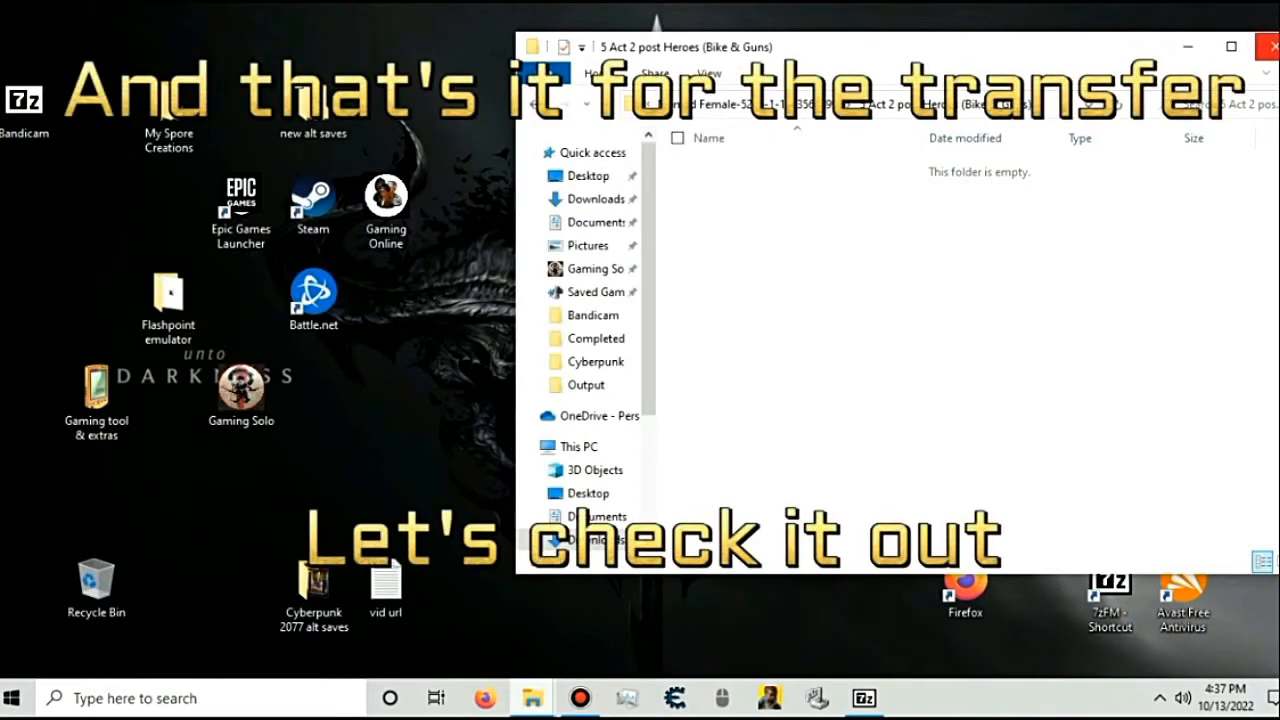
pyautogui.click(1274, 47)
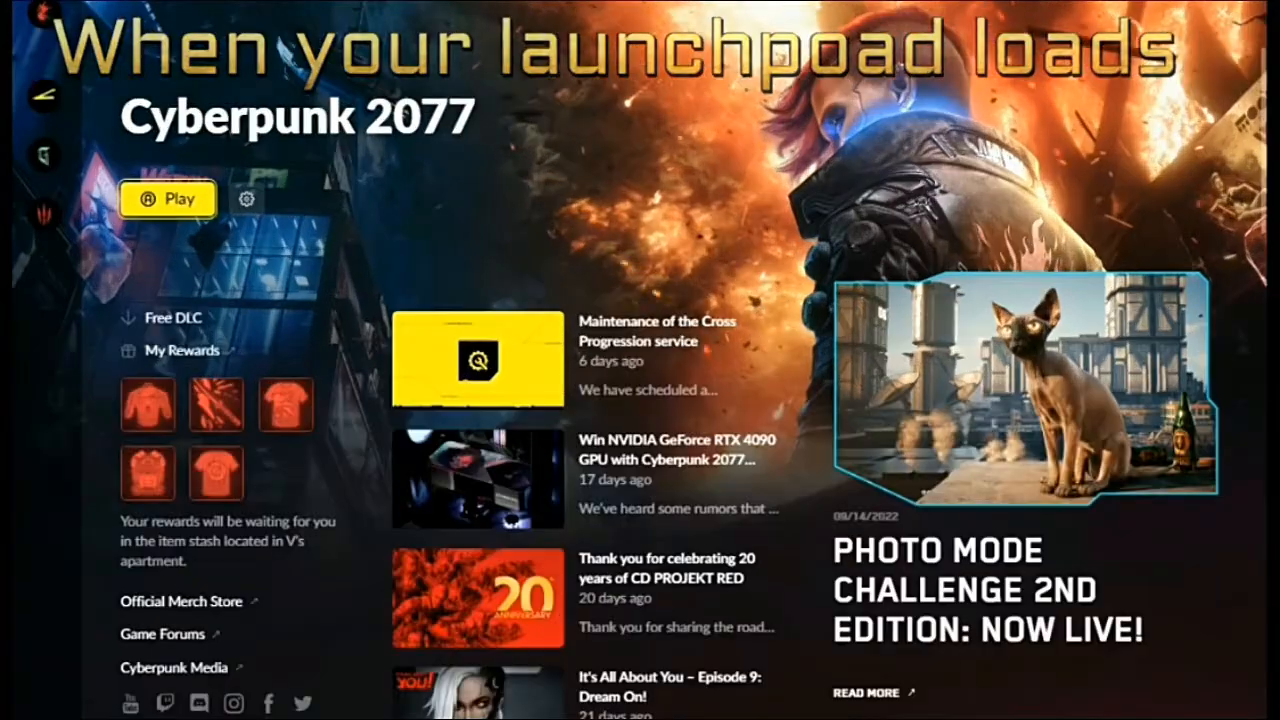
# In the launcher's launch options, flip the Enable mods toggle and set it back to Off
pyautogui.click(246, 199)
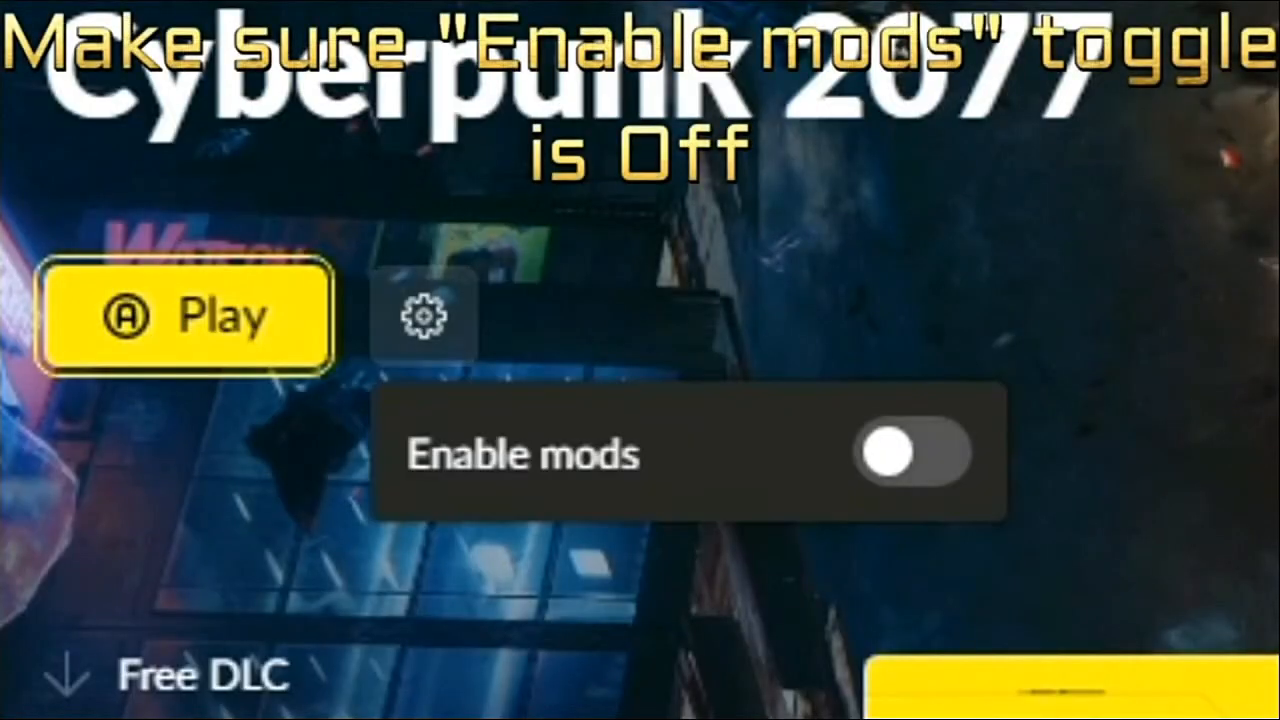
pyautogui.click(910, 453)
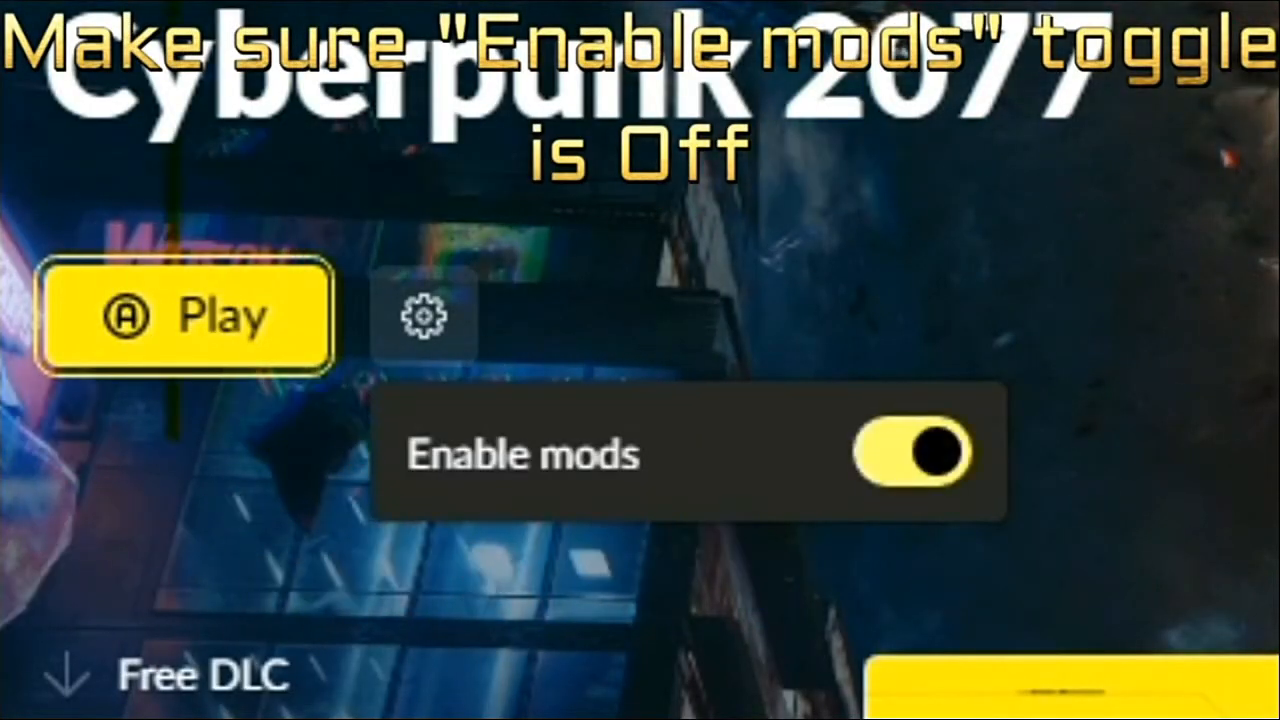
pyautogui.click(909, 453)
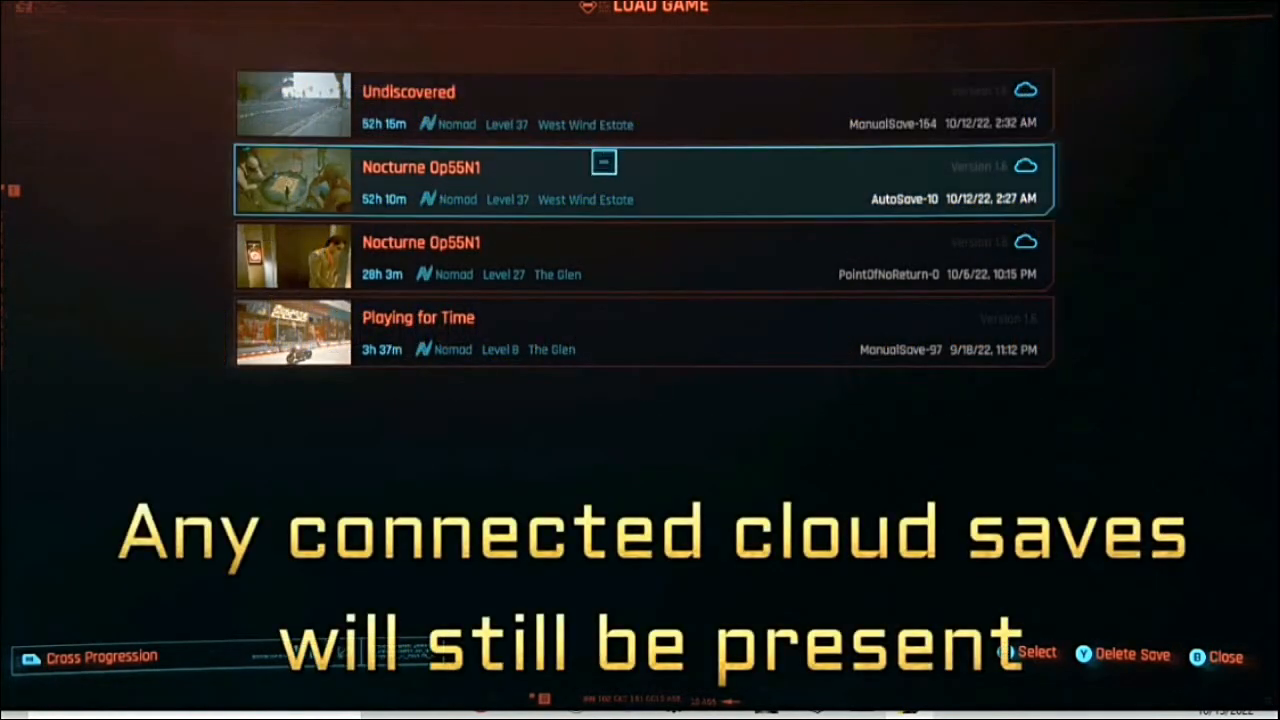
# Scroll the Load Game list down to the 'Playing for Time' ManualSave-97 entry
pyautogui.scroll(-3)
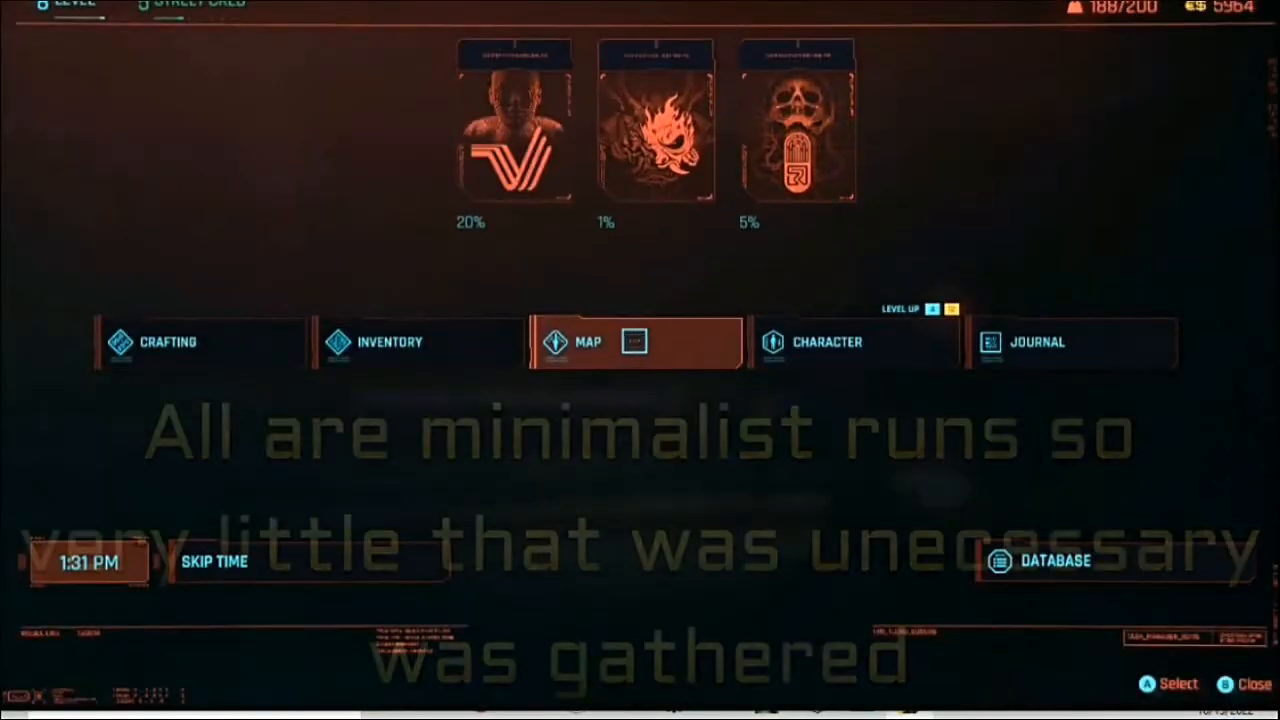
# Inspect the character's inventory, then view the Technical Ability attribute details
pyautogui.click(390, 342)
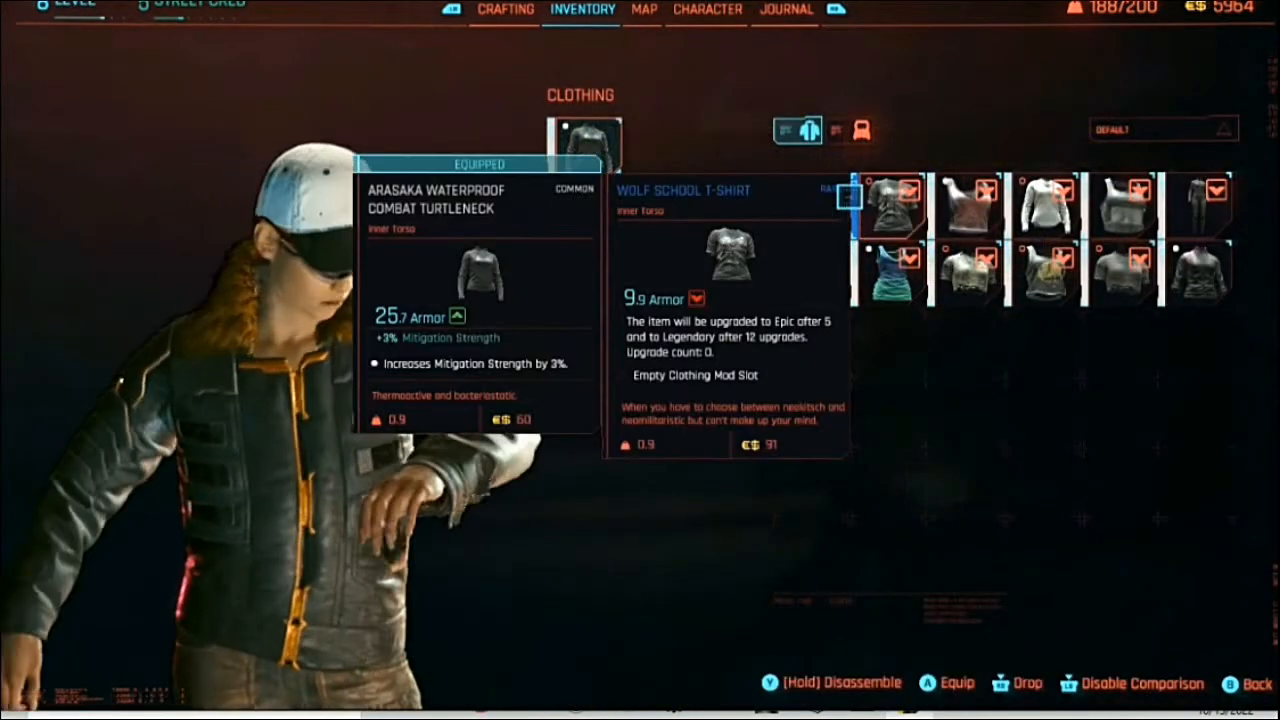
pyautogui.click(812, 200)
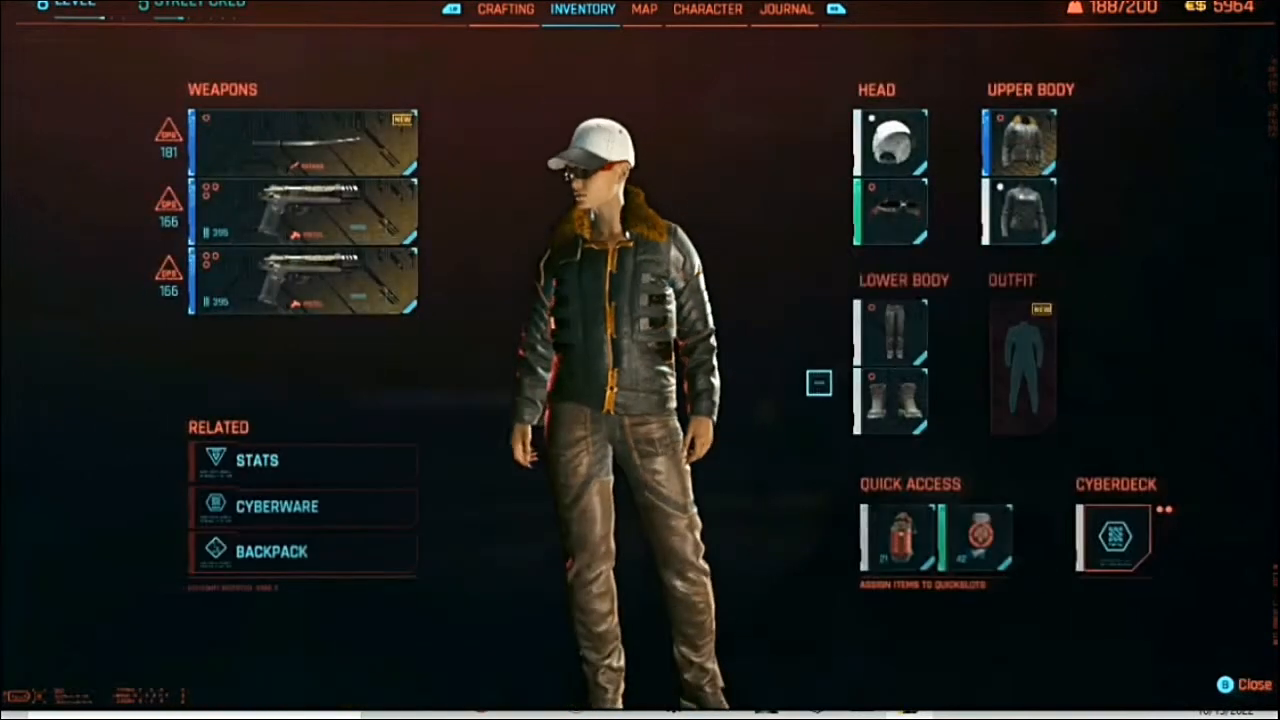
pyautogui.click(707, 9)
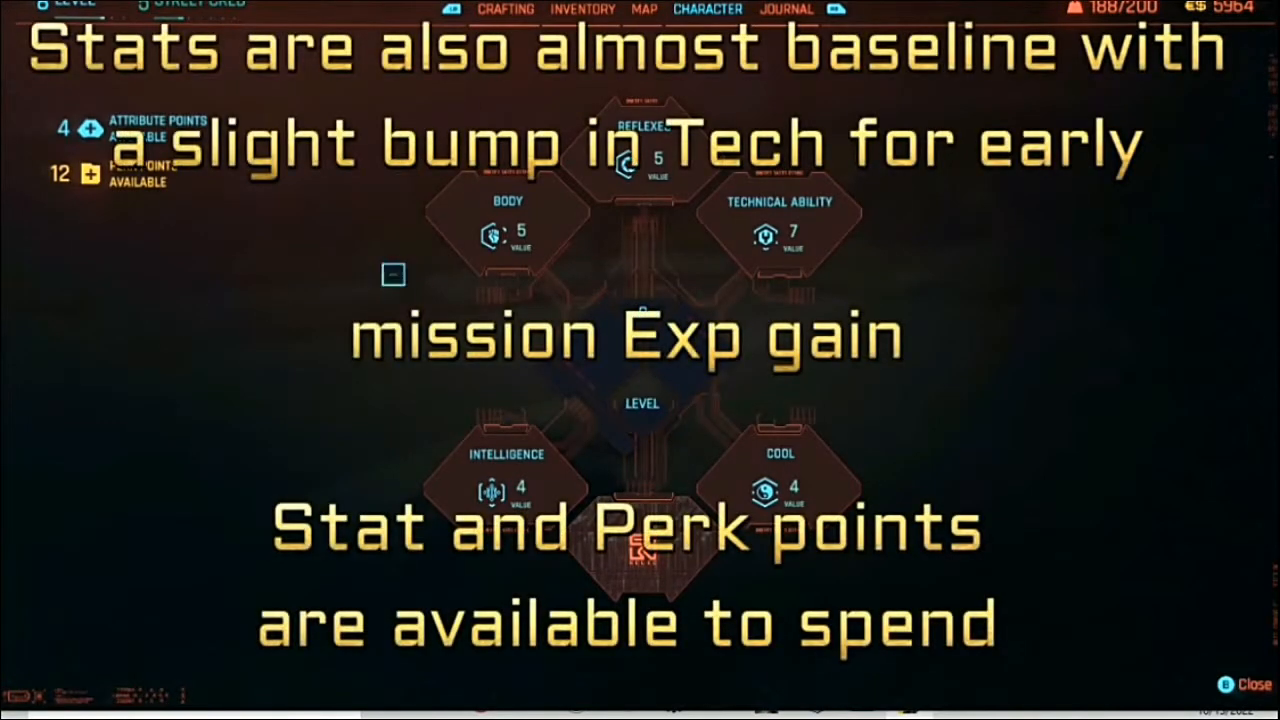
pyautogui.click(779, 230)
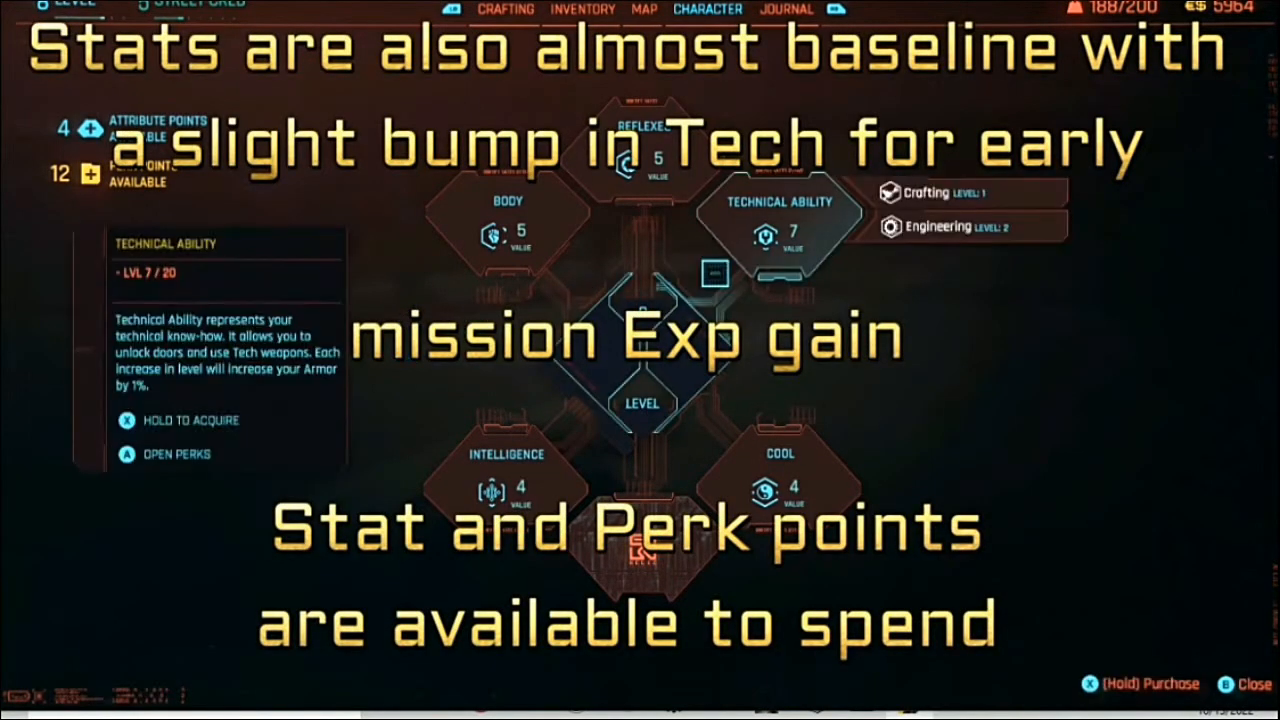